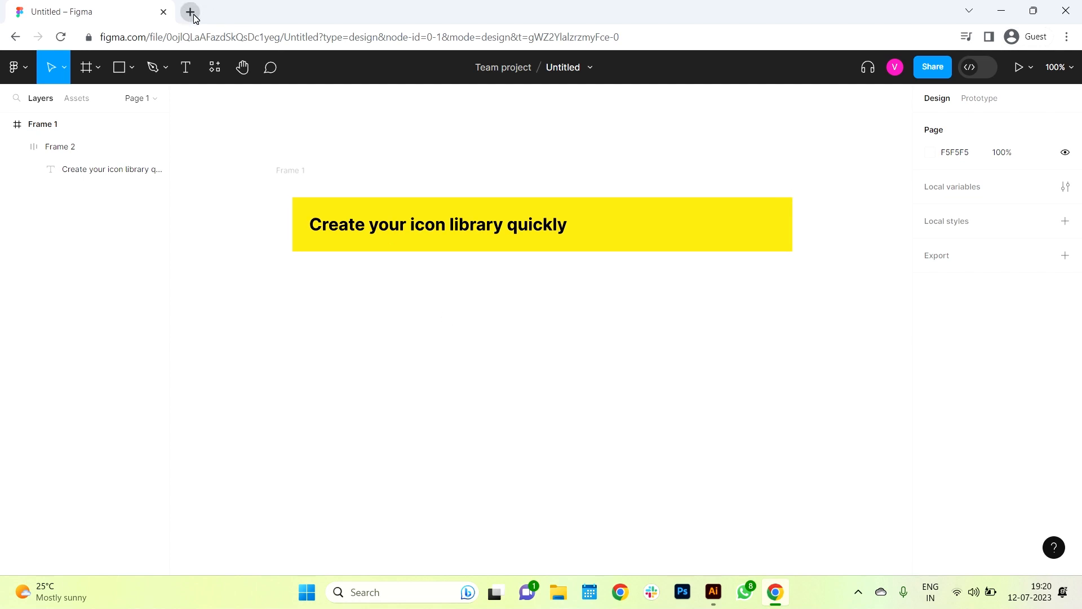
- Open a new blank browser tab beside the Figma file
click(190, 12)
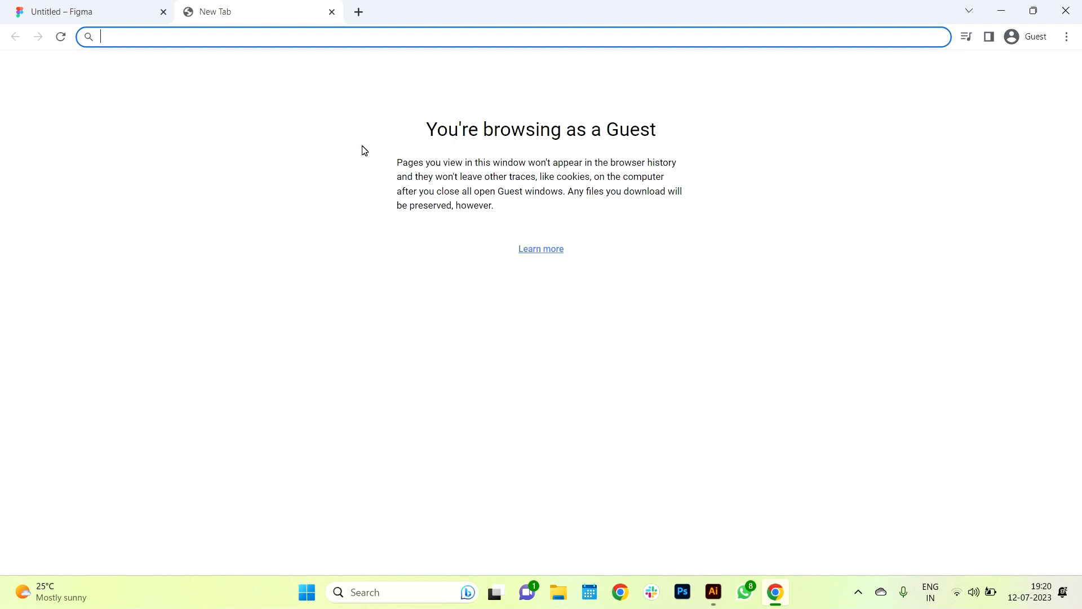
- Search Google for 'bulb icon' and copy the bold outlined Freepik bulb image
text(bulb icon)
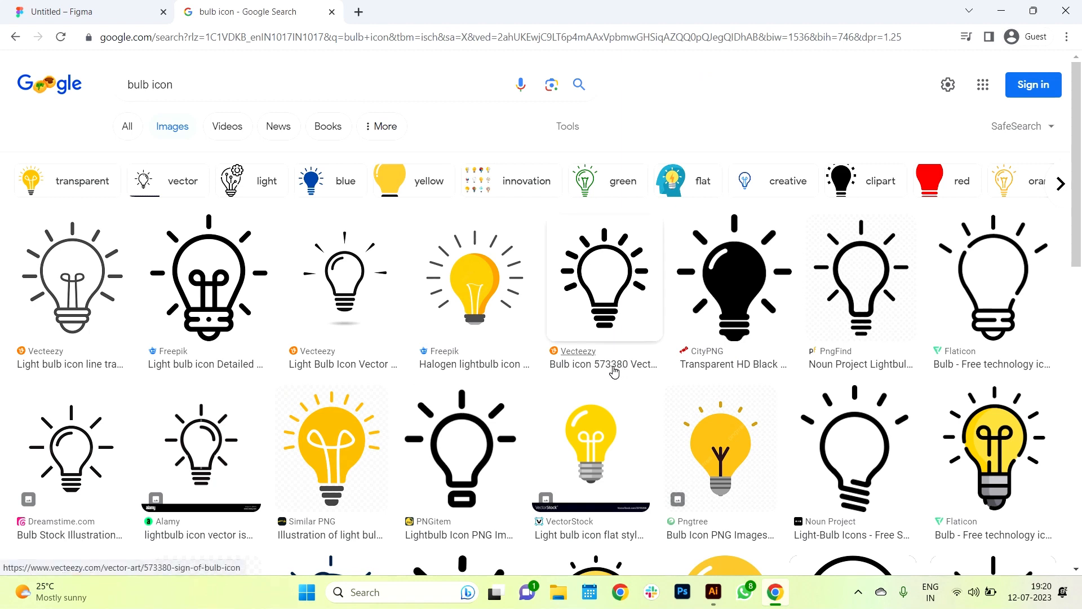
mouse_move(612, 364)
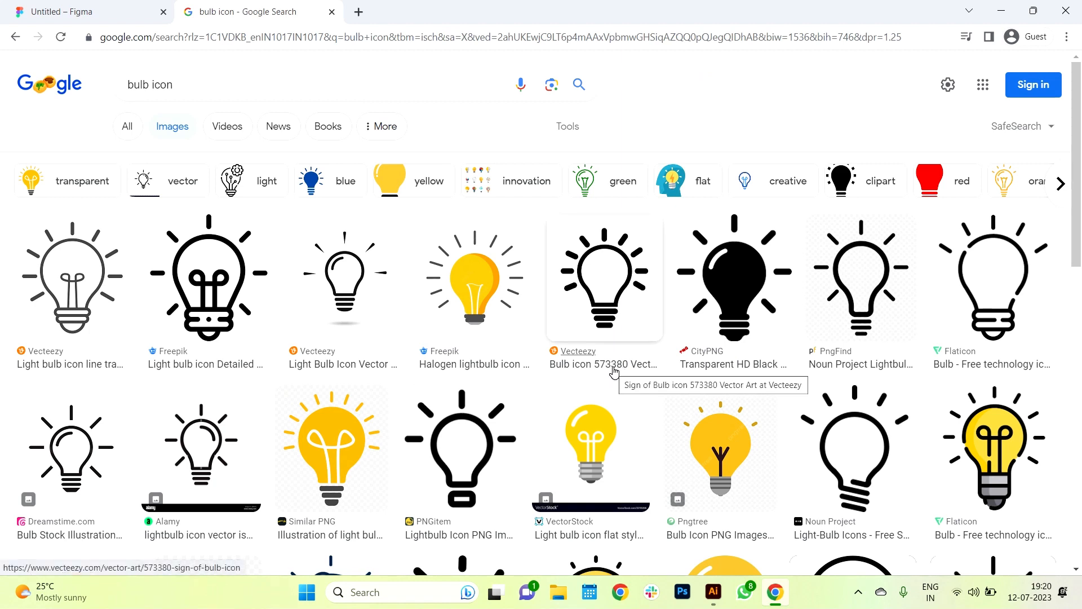
right_click(210, 280)
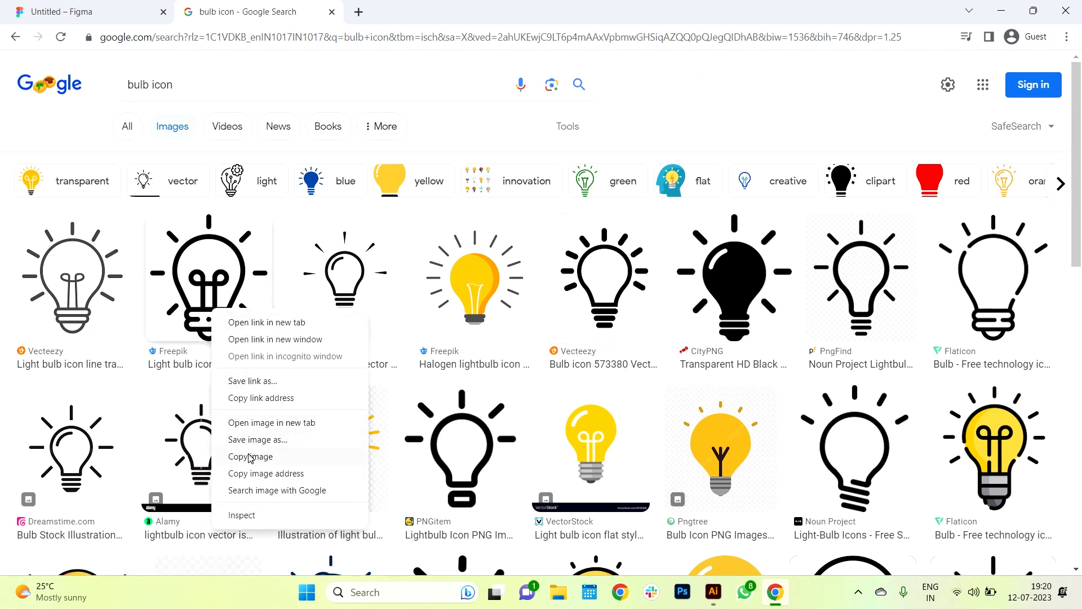
click(713, 591)
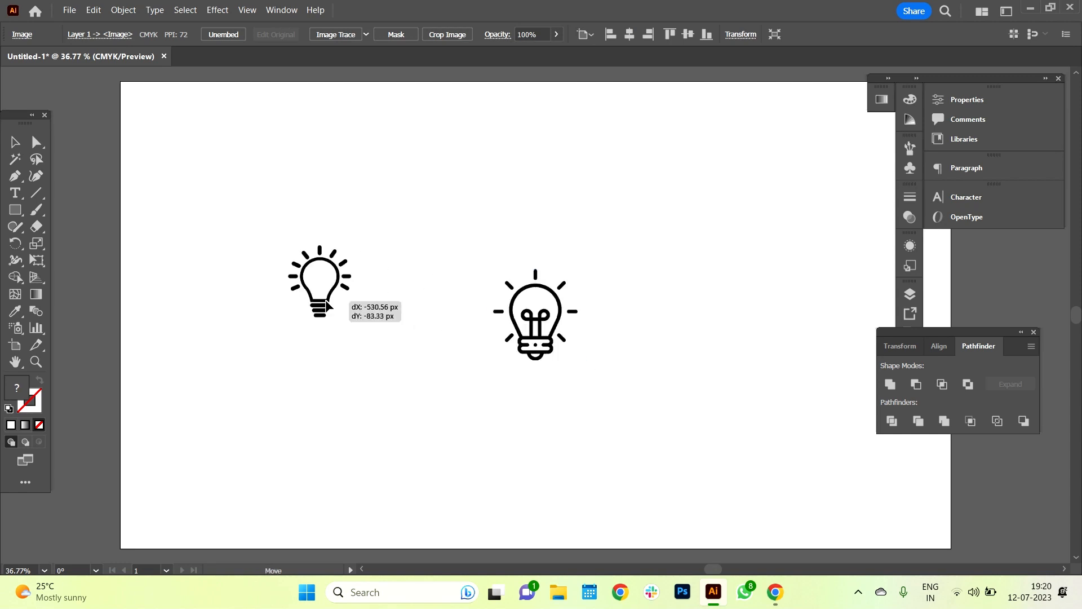
- Copy more bulb images from the results and paste them onto the artboard, reaching five bulbs
click(775, 593)
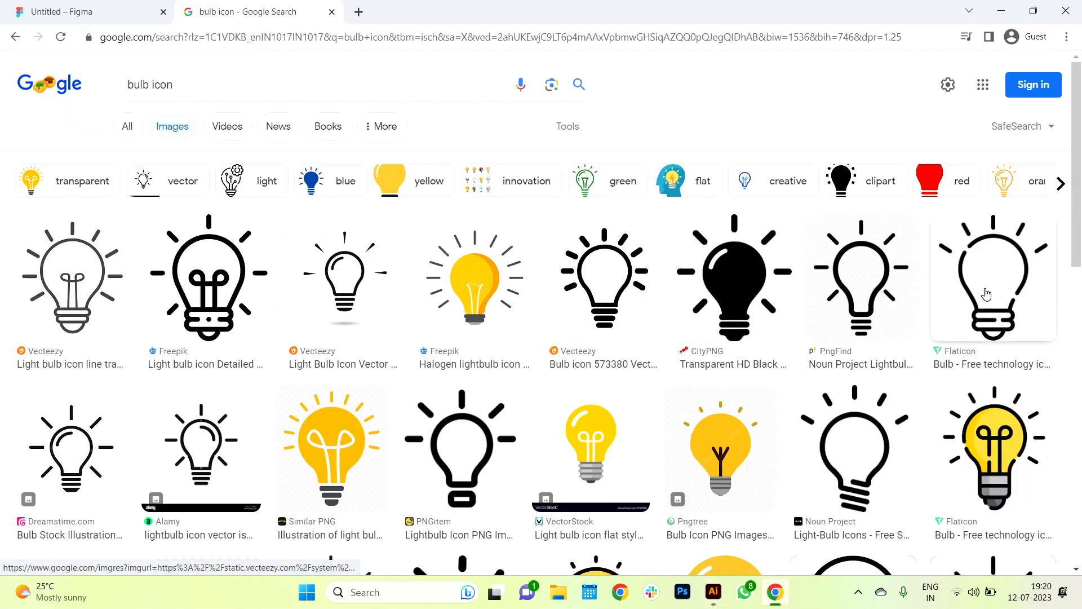
click(713, 597)
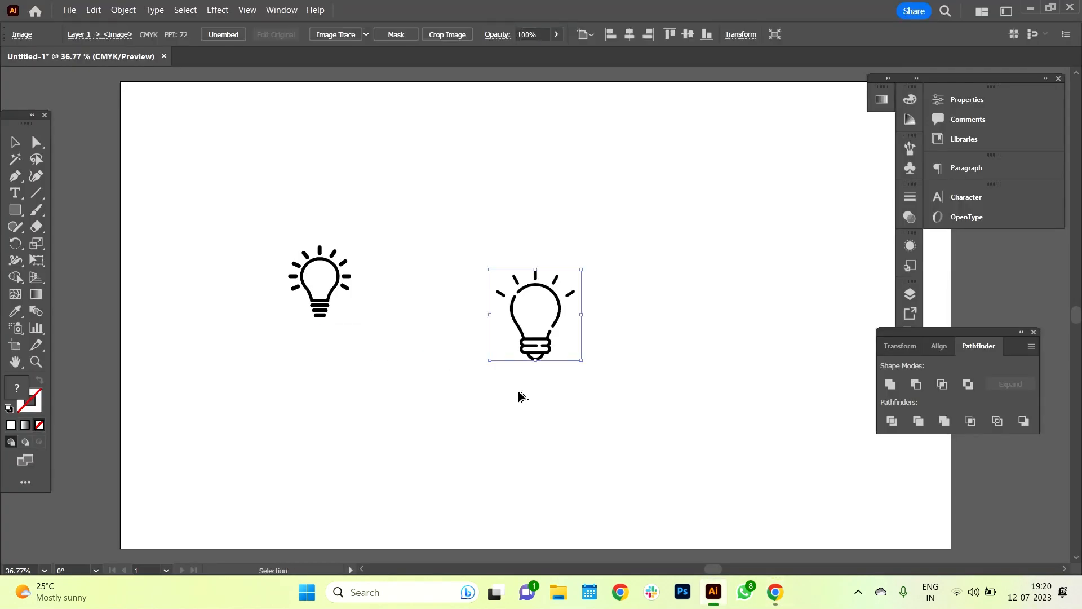
click(775, 591)
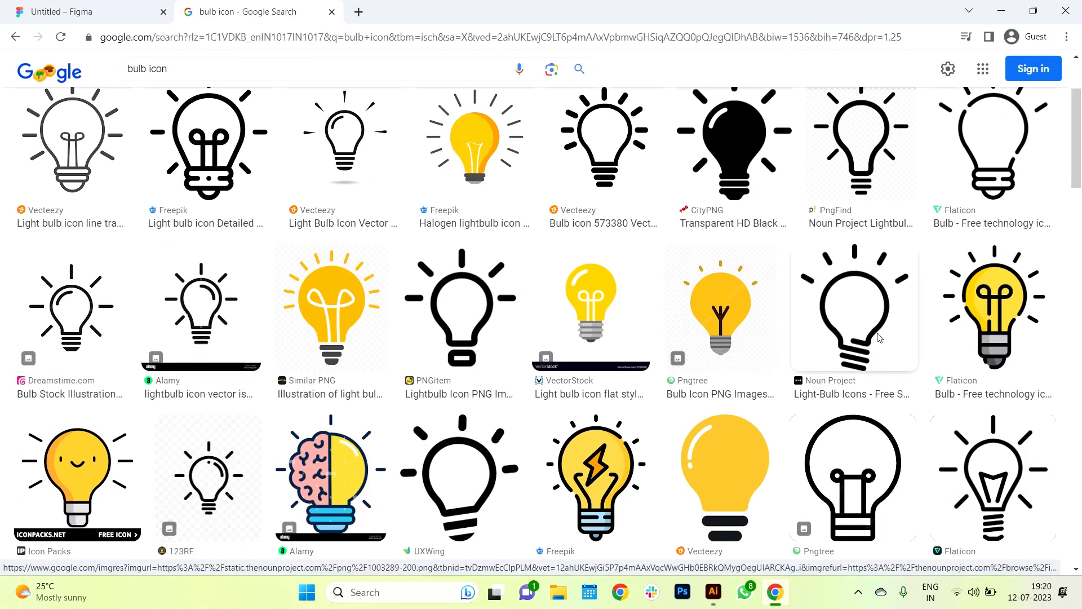
click(713, 592)
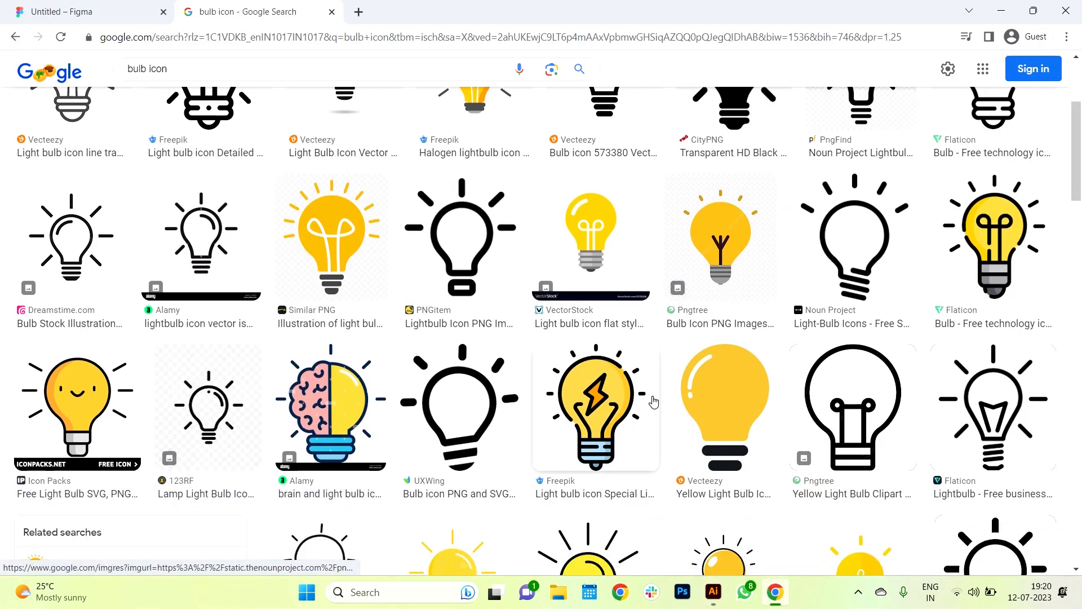
click(712, 593)
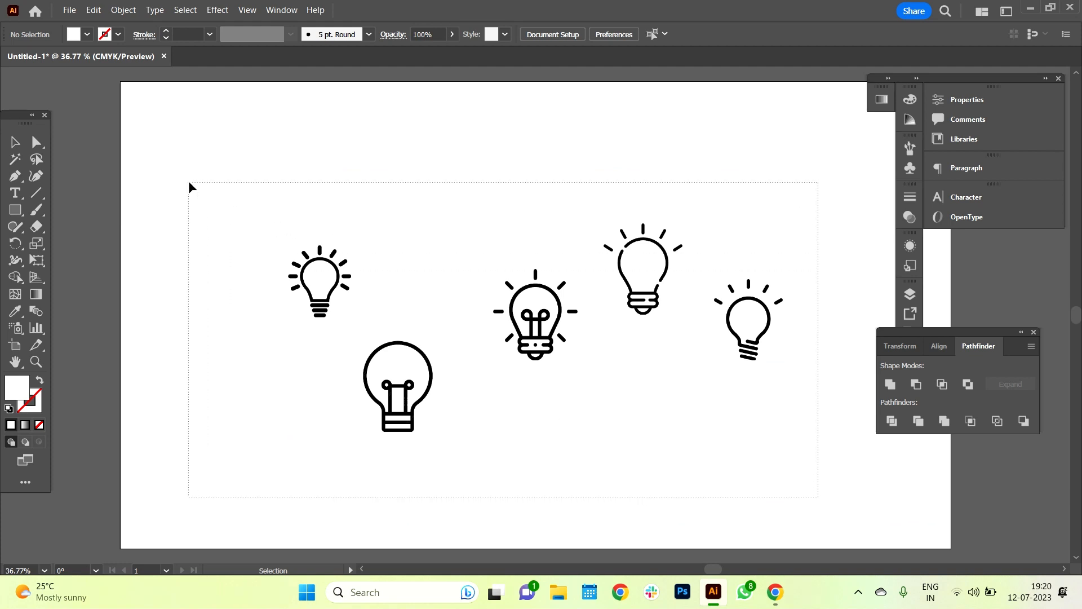
mouse_move(362, 136)
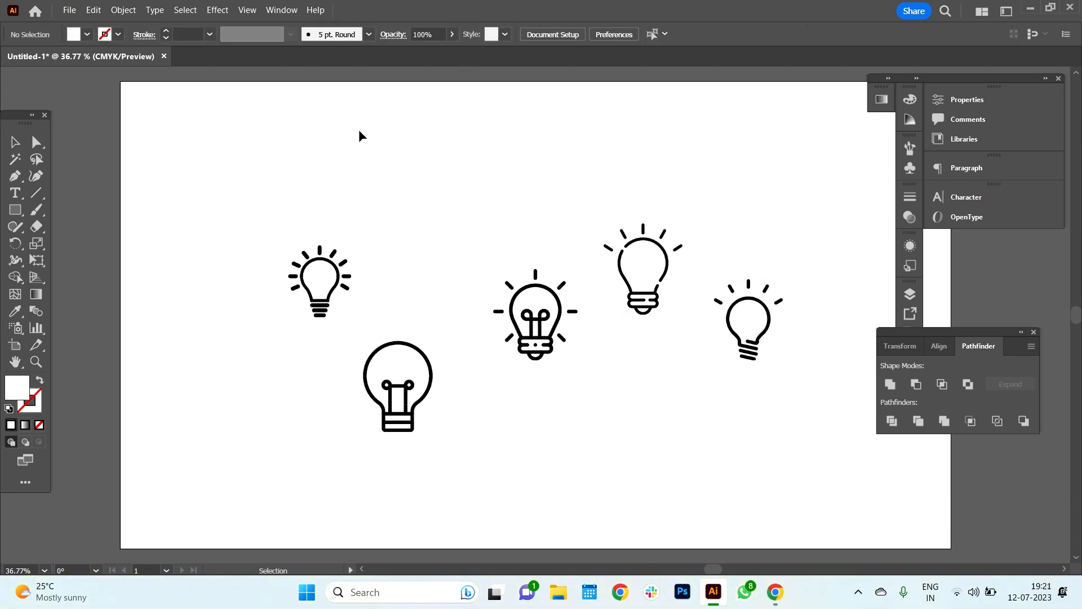
click(367, 35)
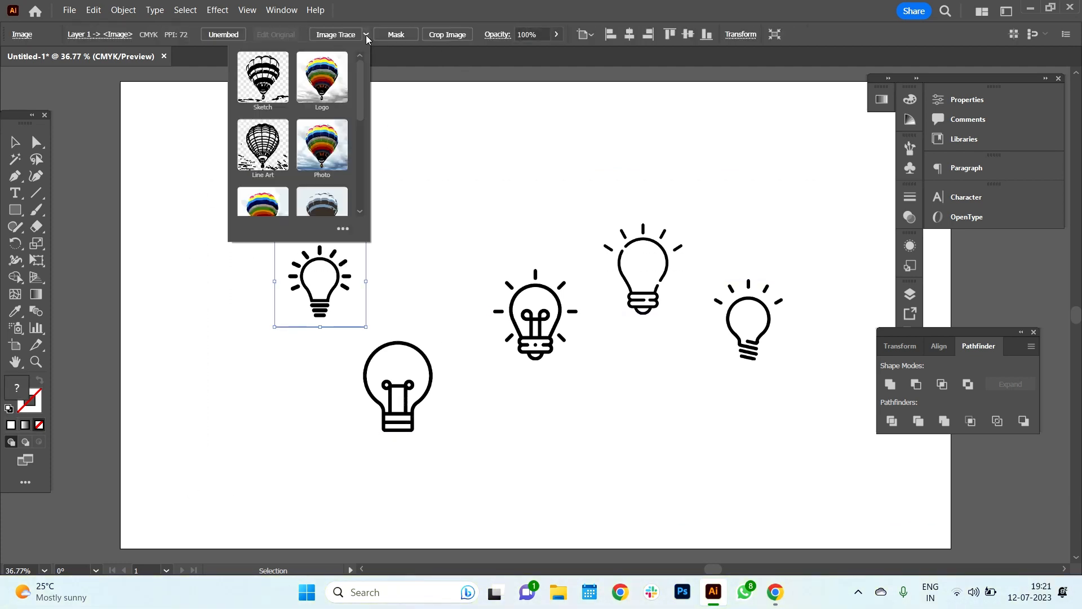
scroll(down, 3)
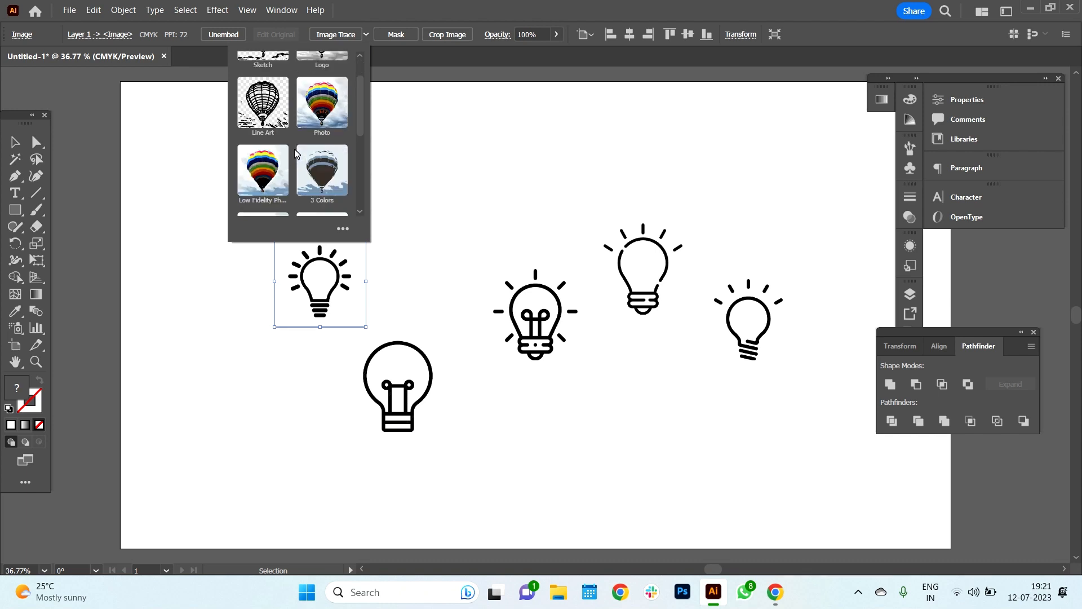
scroll(down, 3)
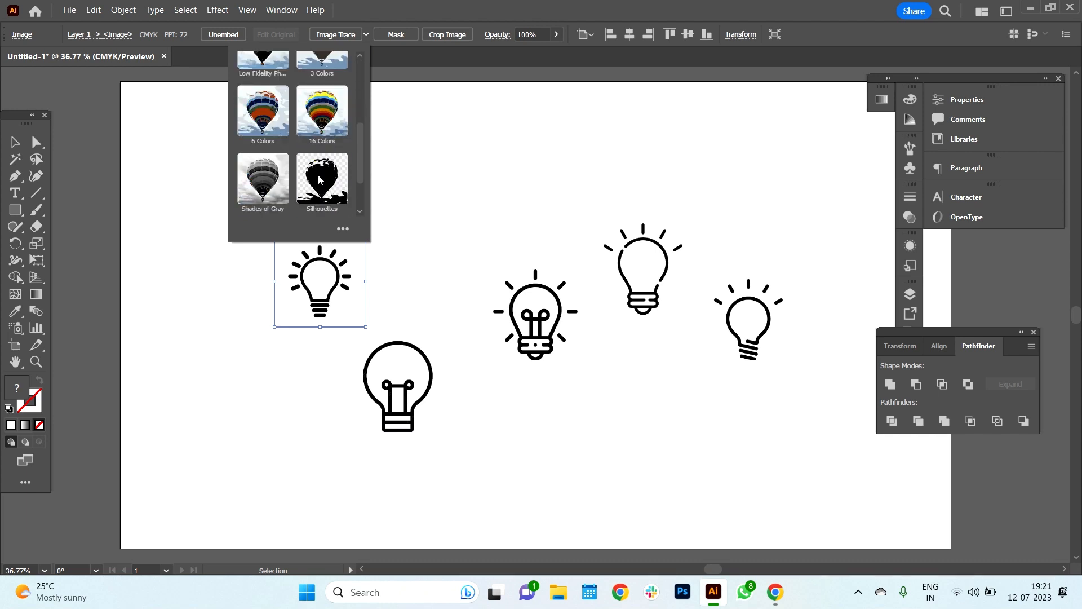
scroll(down, 3)
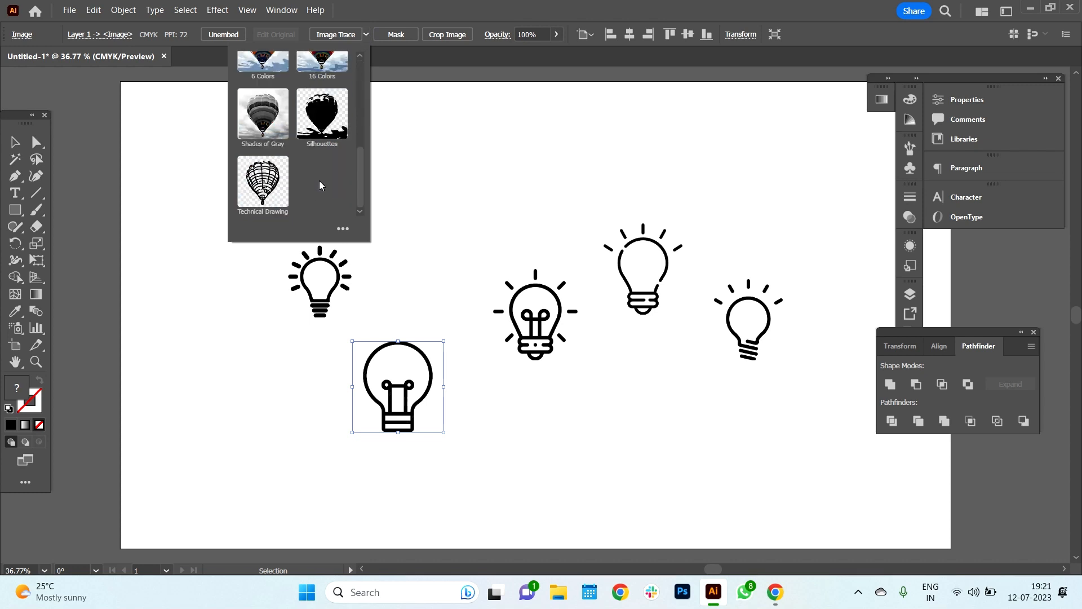
click(321, 114)
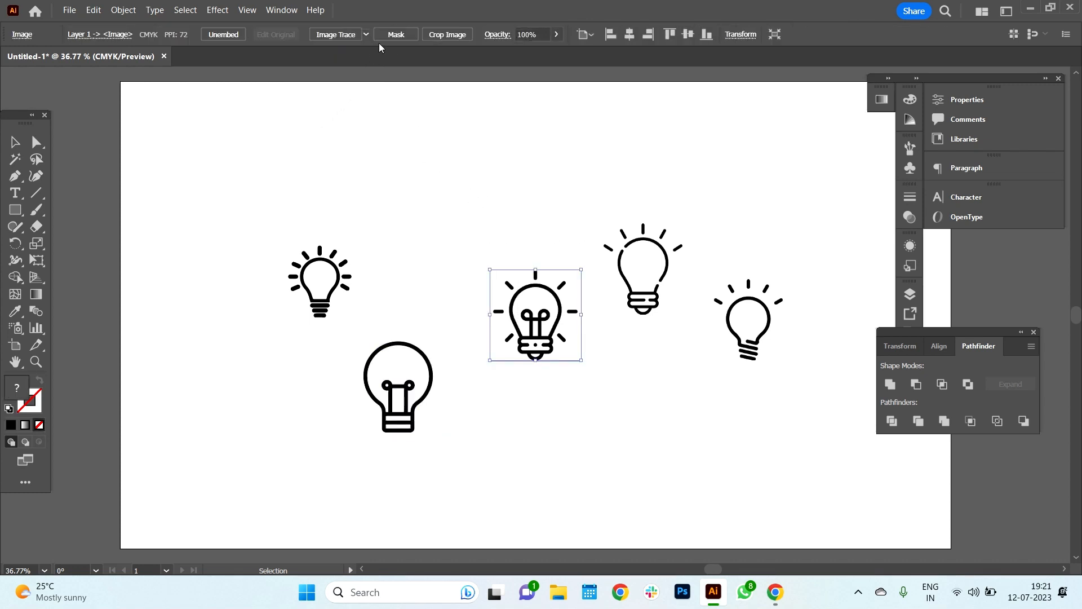
mouse_move(332, 126)
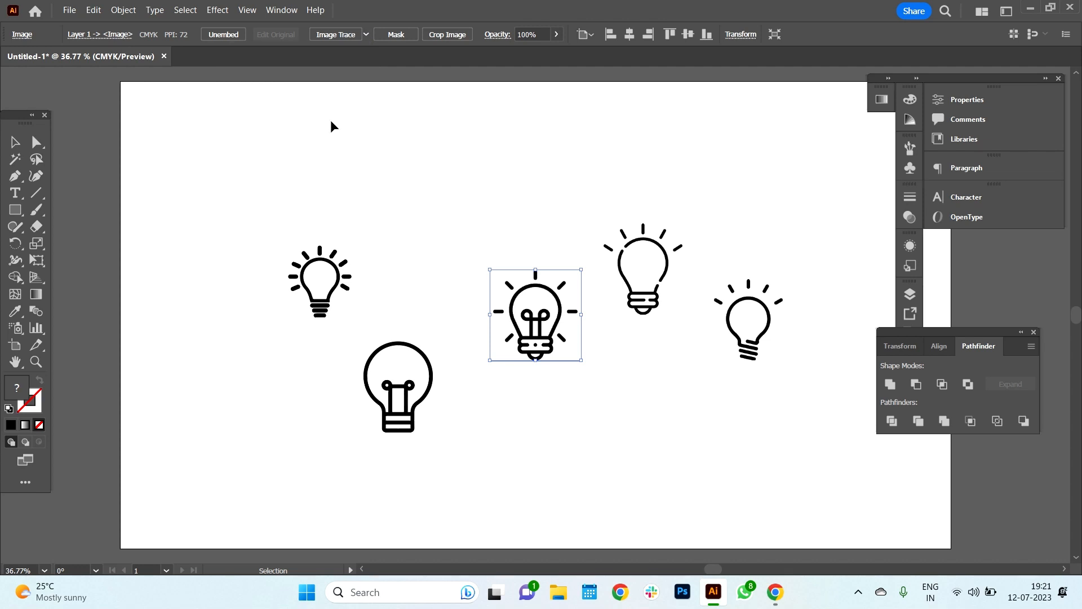
- Scale up the bold bottom bulb and the centre bulb by their bounding-box handles
click(642, 268)
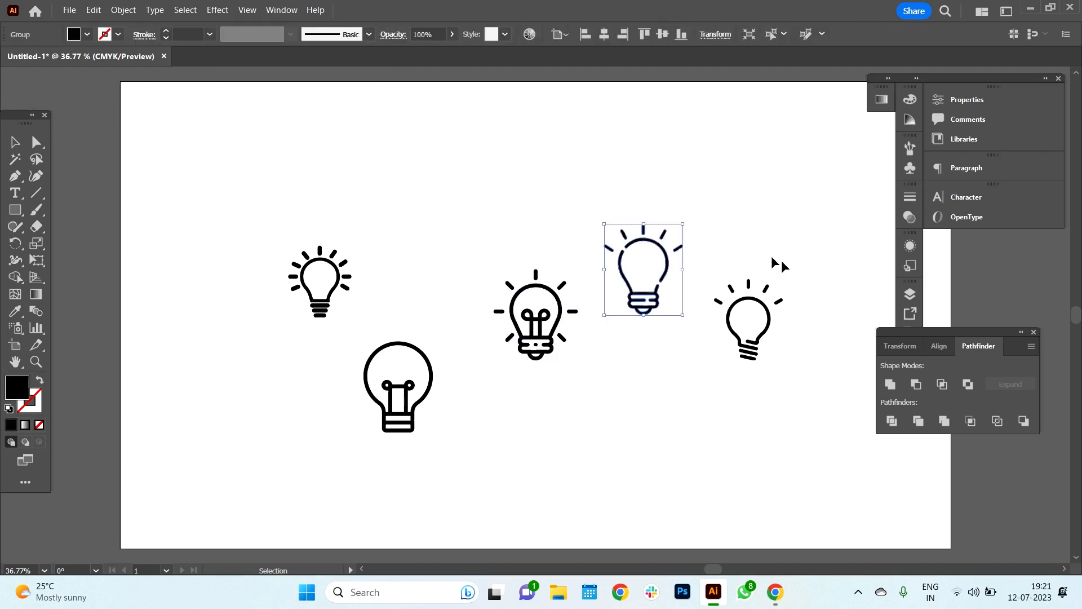
click(335, 33)
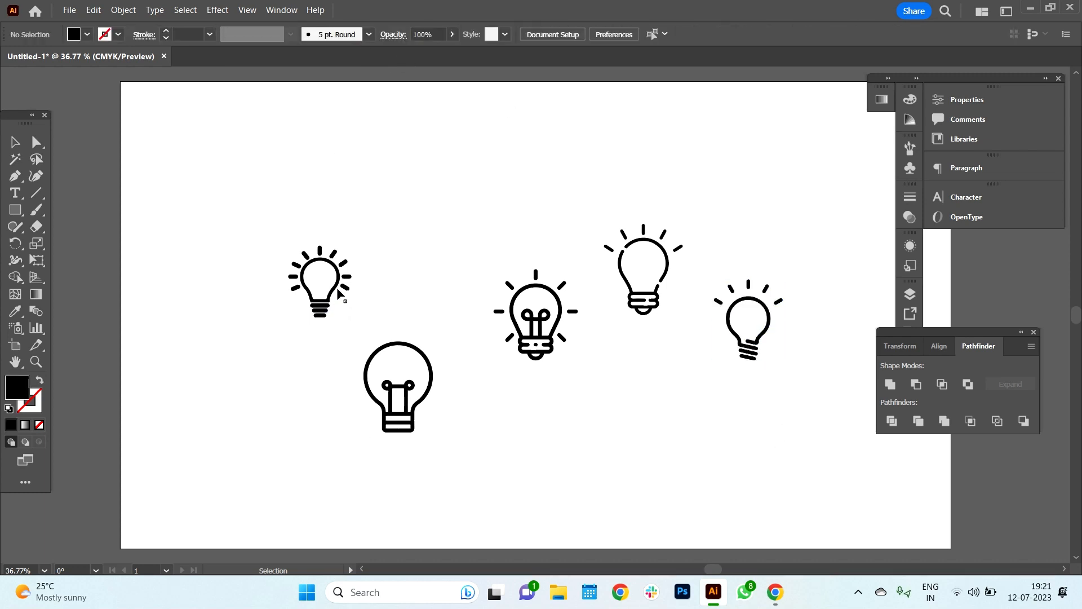
click(397, 386)
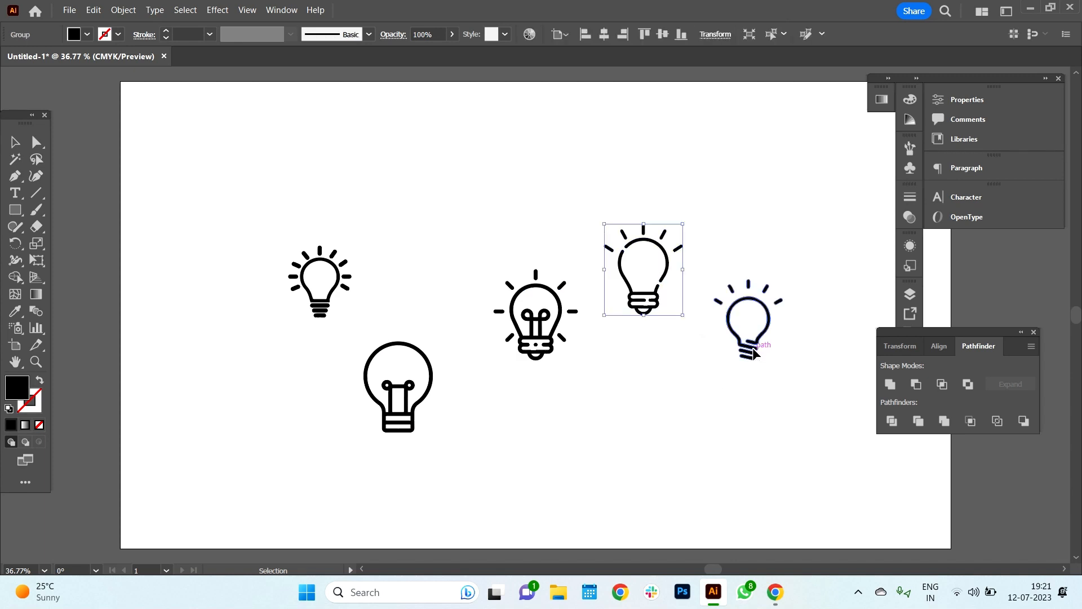
key(ctrl+a)
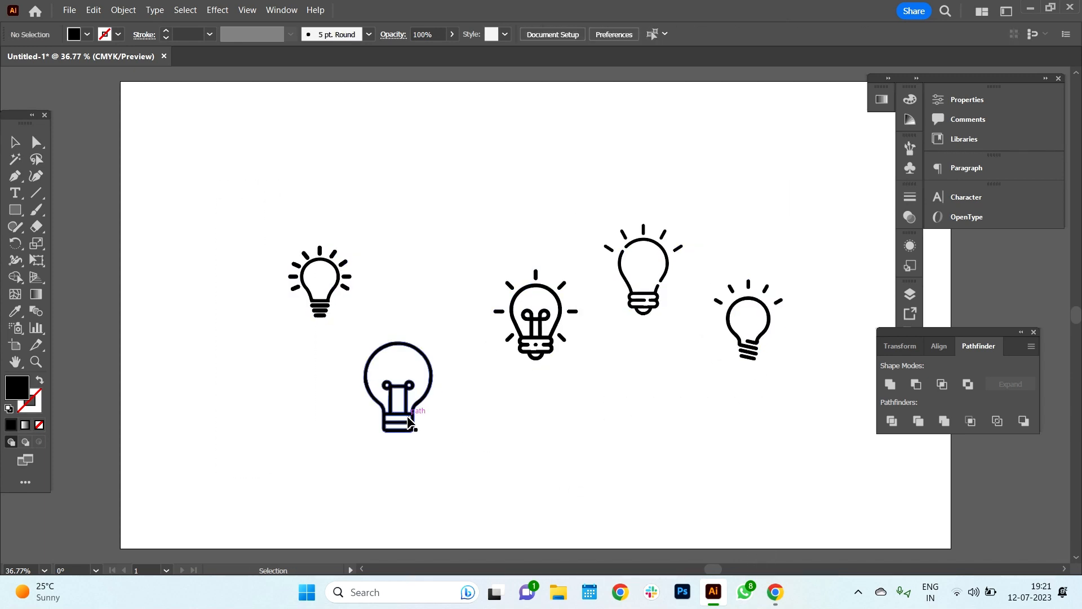
click(398, 386)
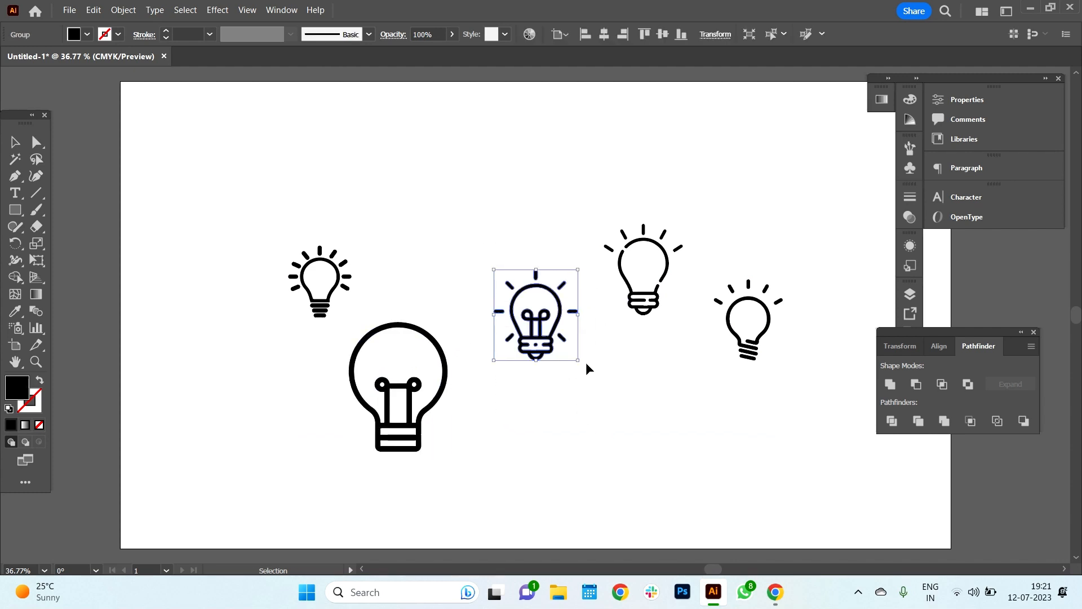
click(642, 270)
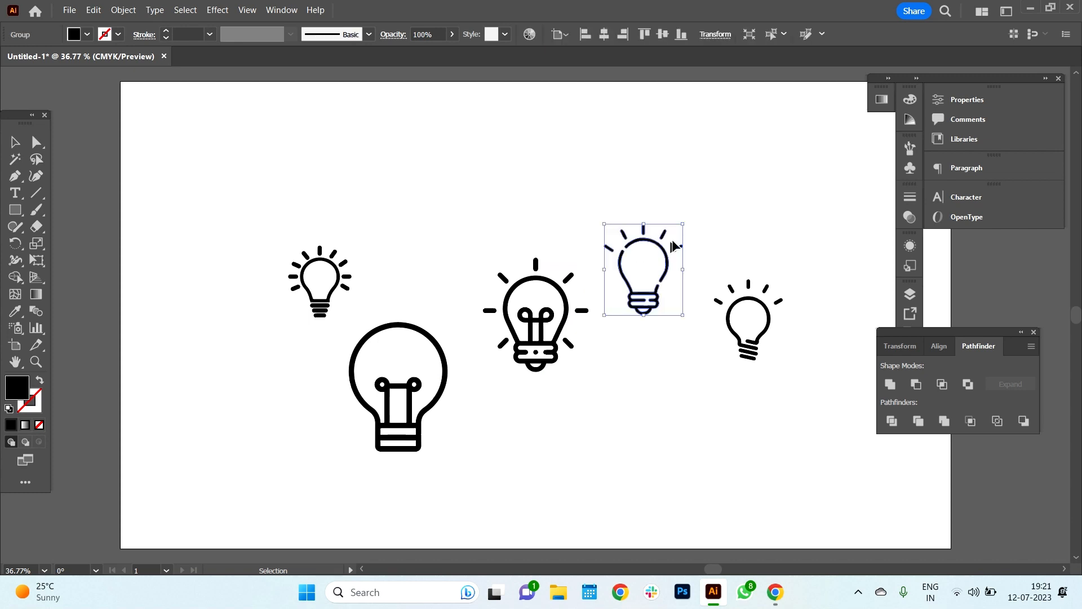
click(829, 326)
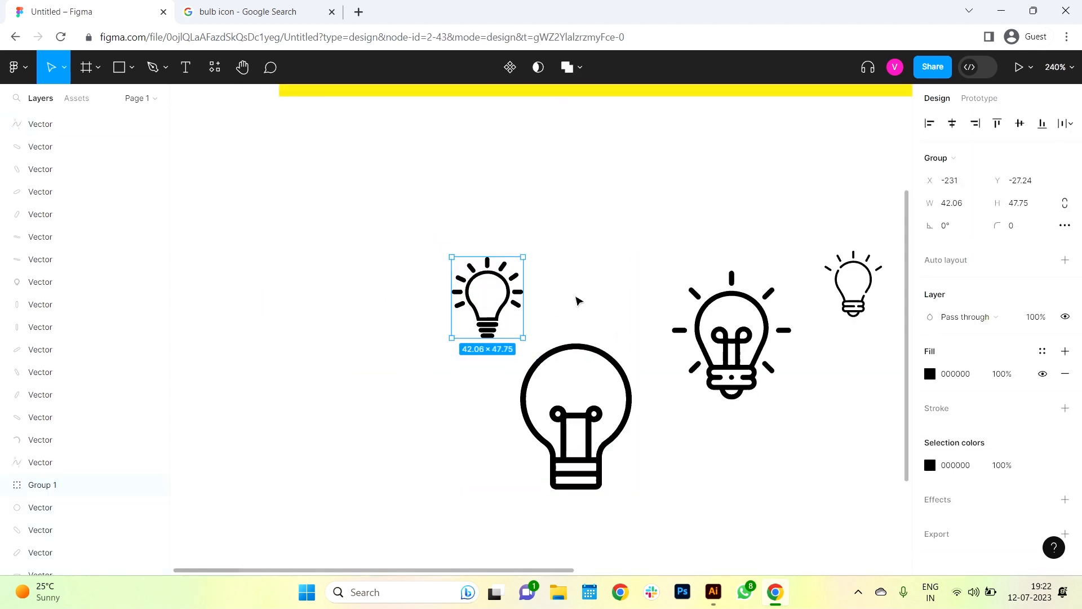
- Move a bulb icon into the row under the yellow heading banner
drag(487, 297, 400, 283)
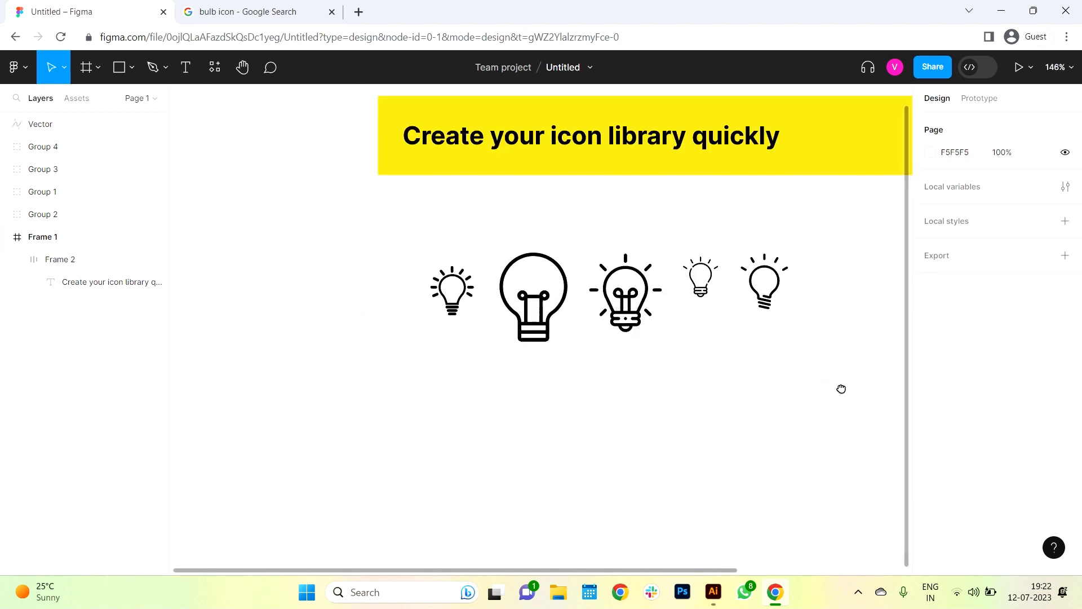
drag(352, 255, 698, 359)
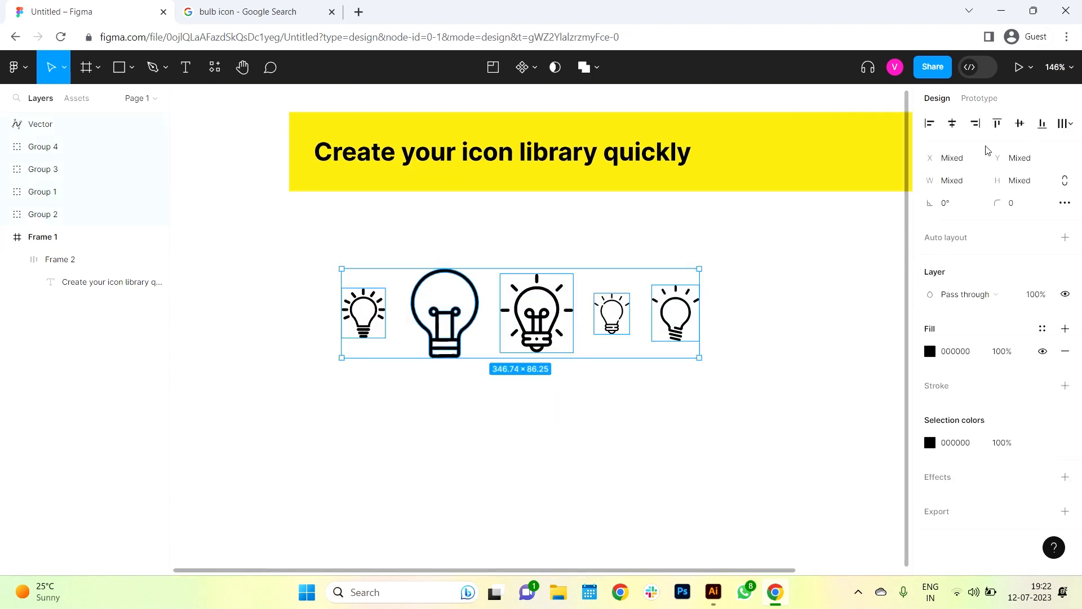
click(214, 67)
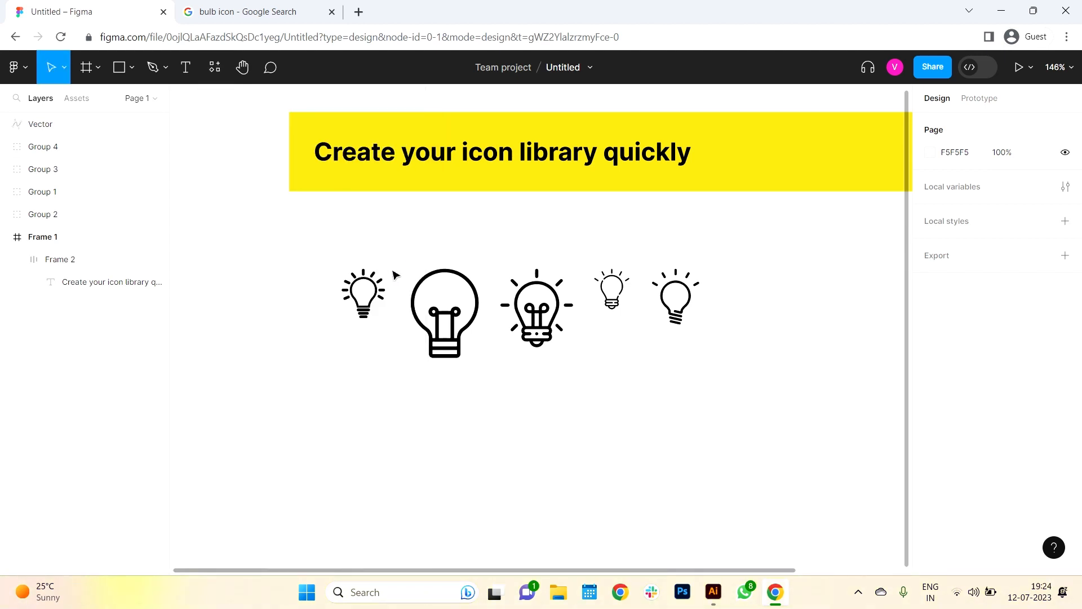
mouse_move(757, 413)
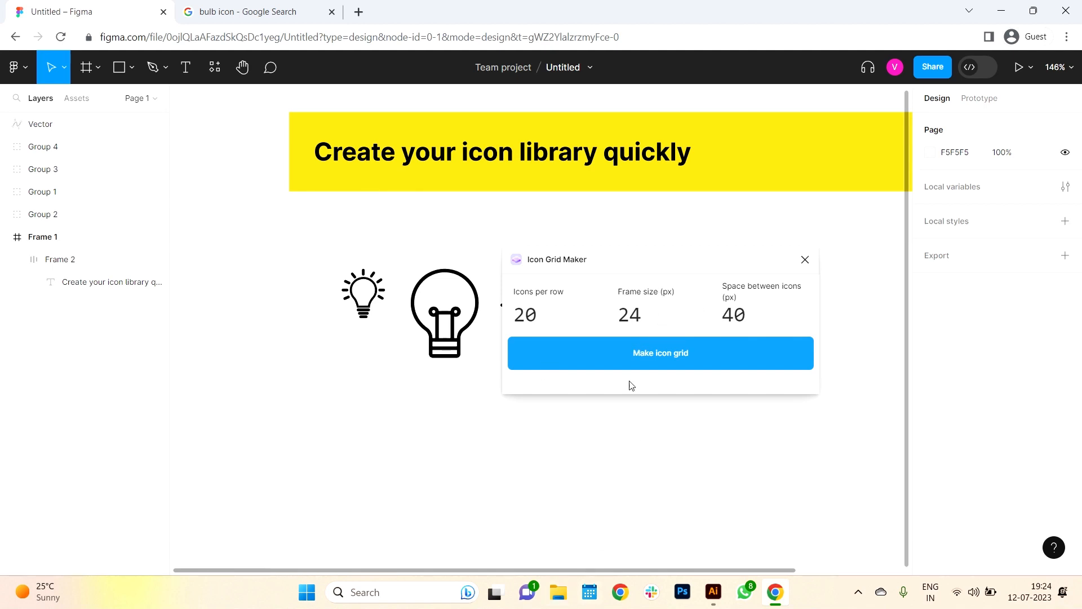
mouse_move(596, 306)
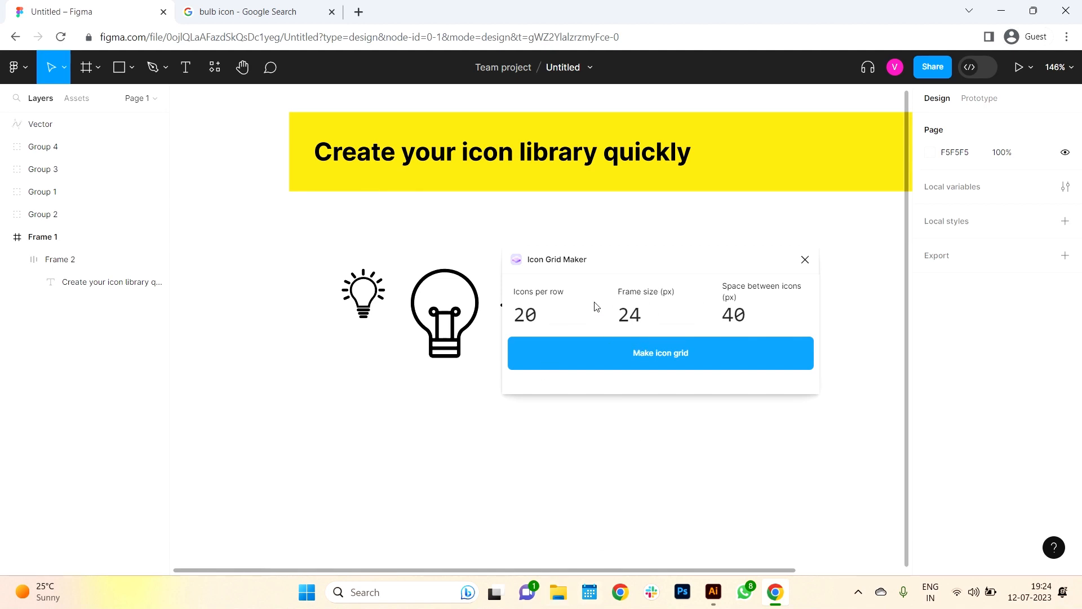
mouse_move(542, 304)
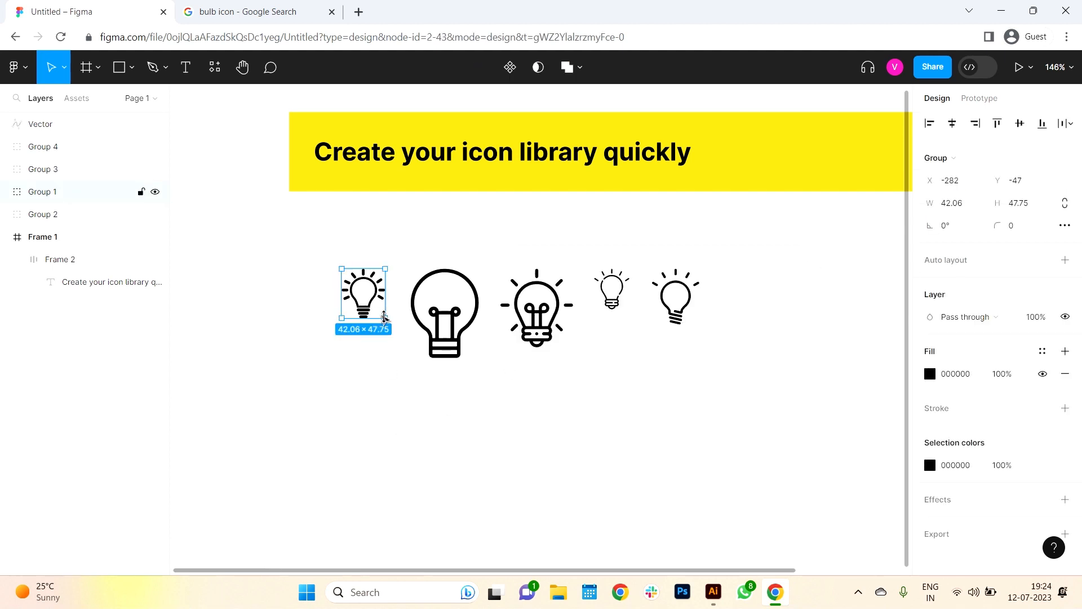
mouse_move(999, 203)
text(24)
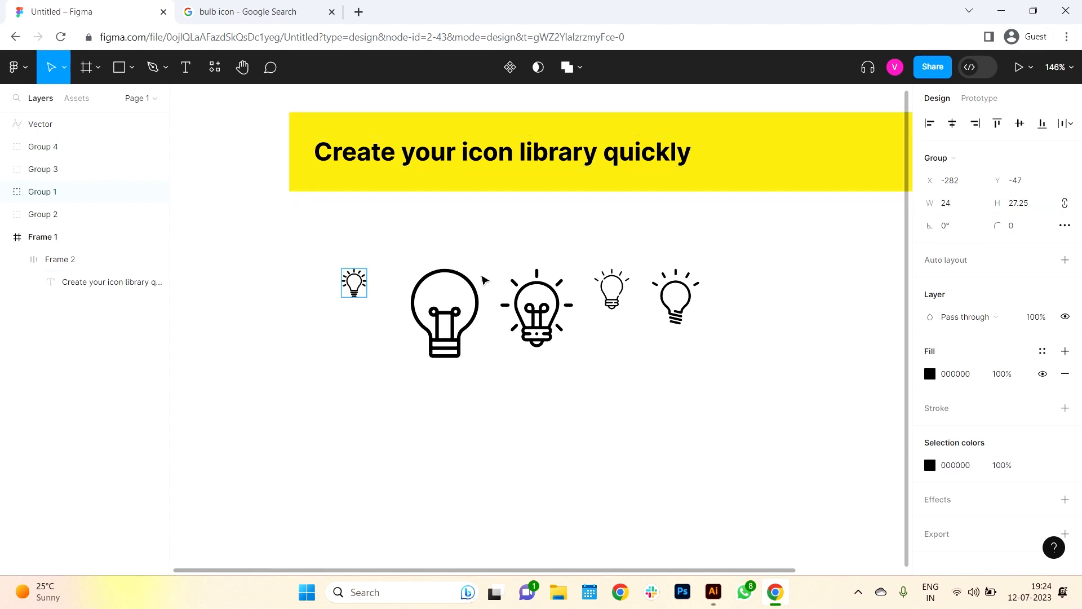
- Set the first bulb and the large plain bulb to height 24 with locked aspect ratio
click(1020, 202)
text(24)
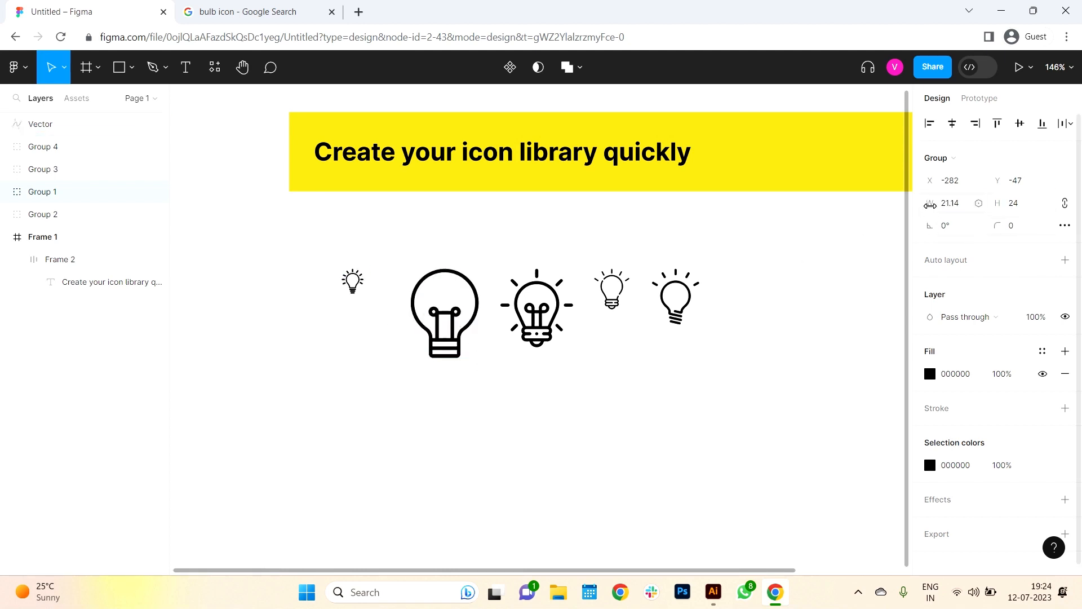
click(443, 313)
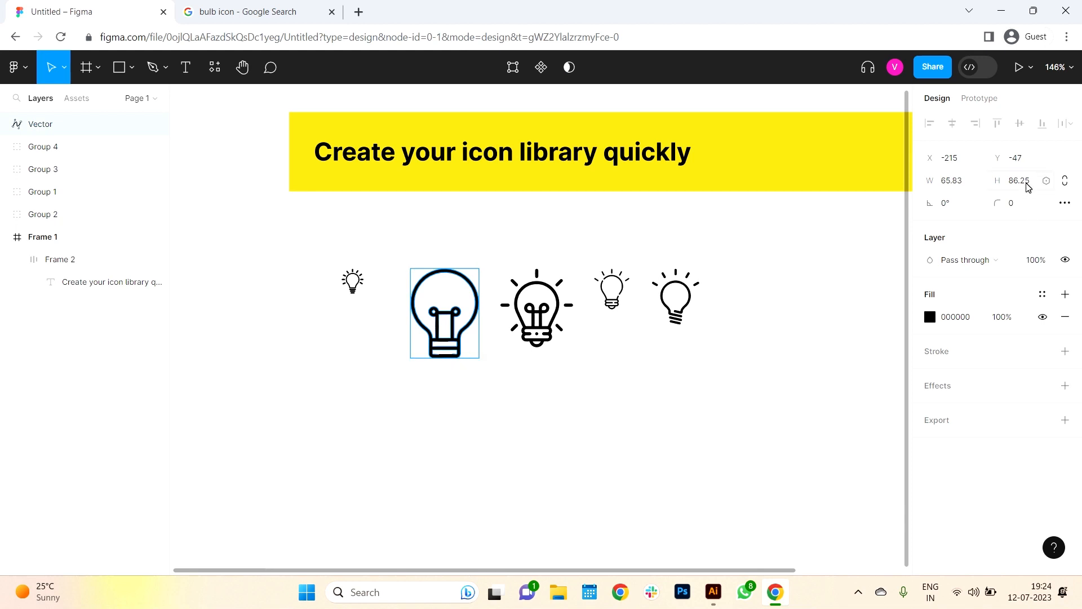
click(443, 313)
text(24)
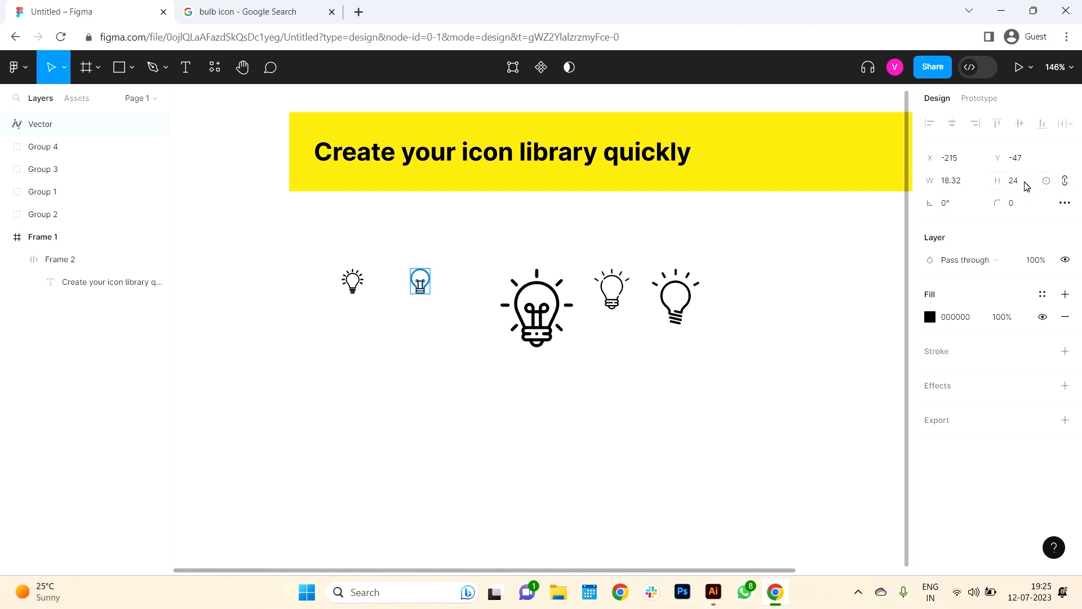
click(588, 385)
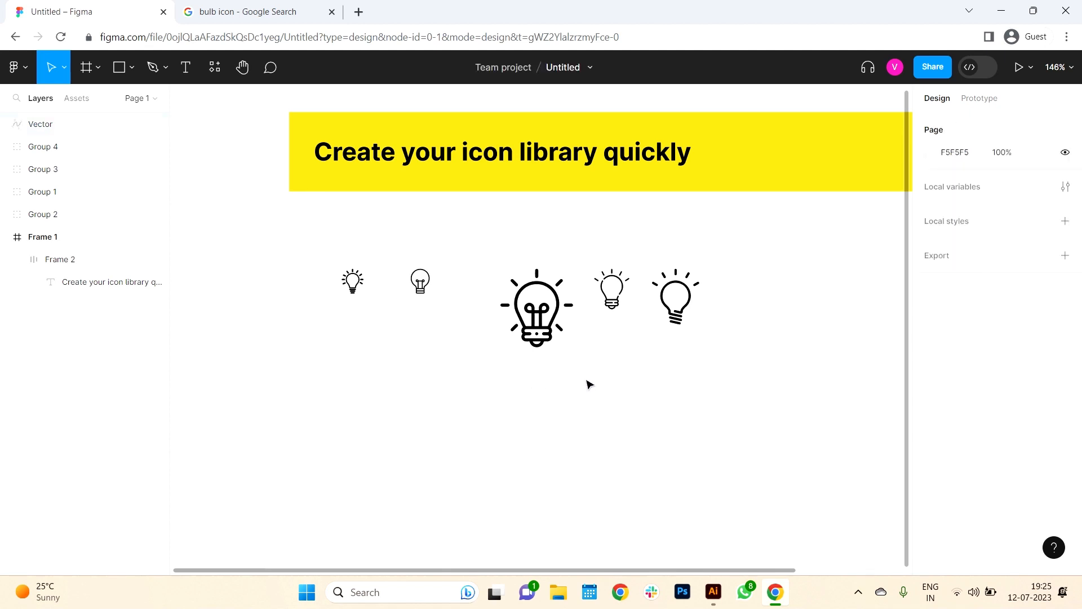
click(535, 308)
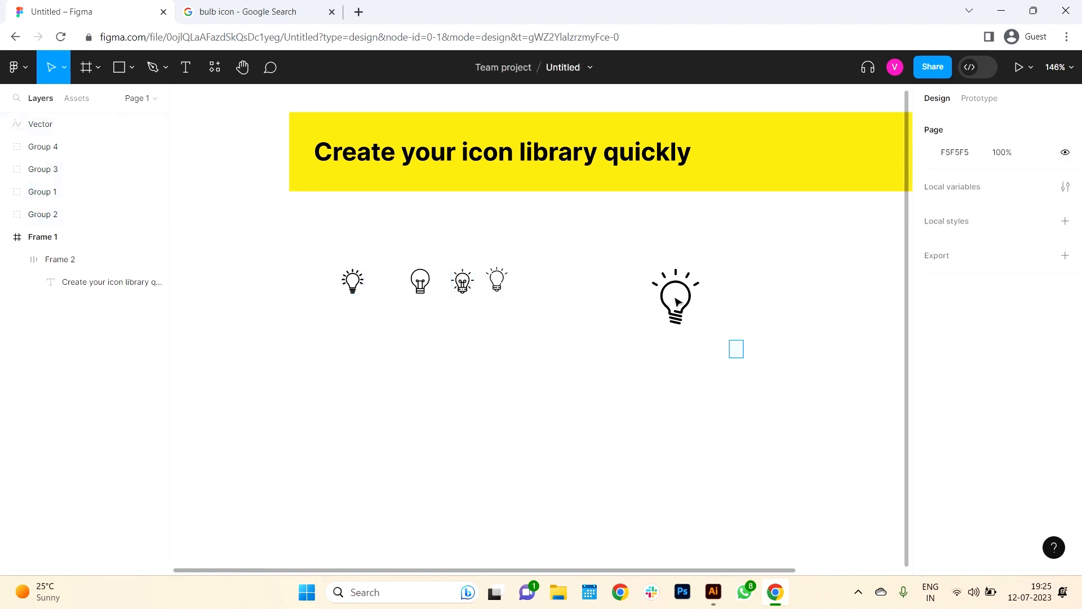
- Undo the resizing and select all five bulb icon layers together
click(43, 236)
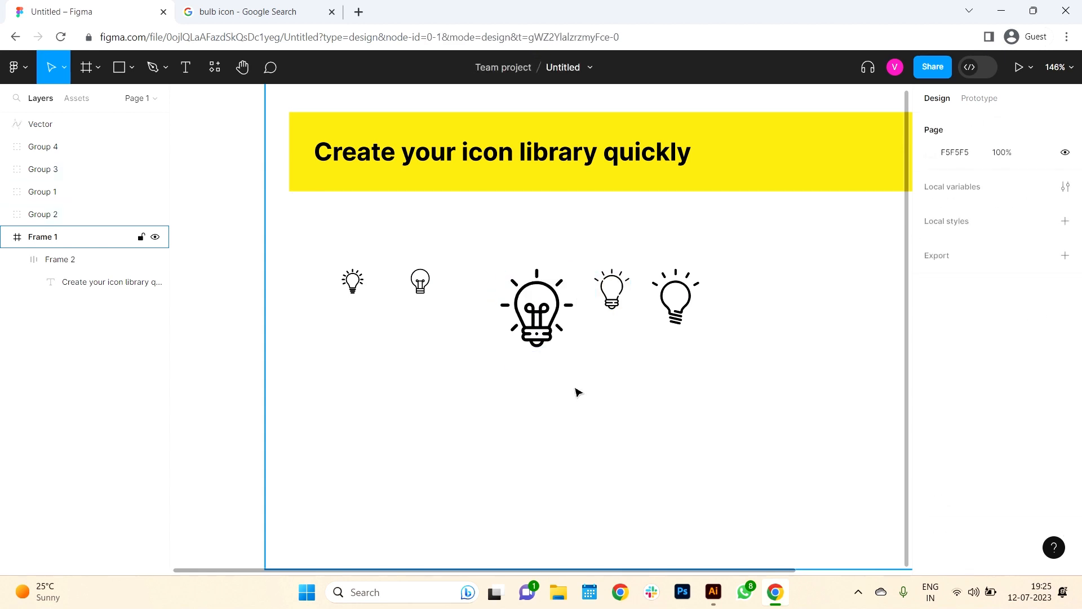
click(352, 282)
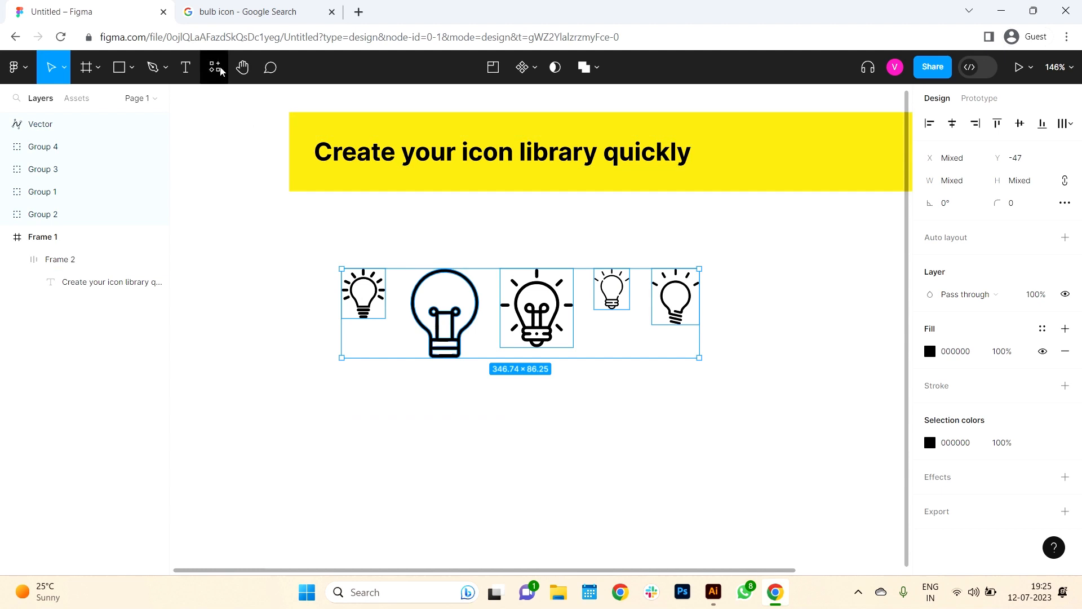
- Run the Icon Grid Maker plugin with frame size 24 to frame each bulb at 24 × 24
click(214, 67)
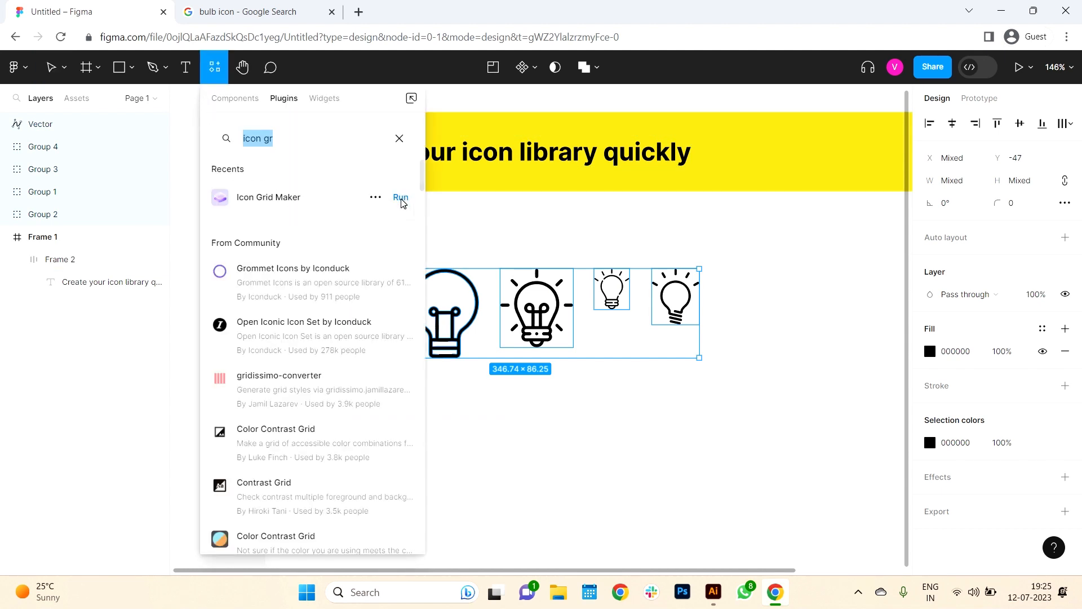
click(400, 198)
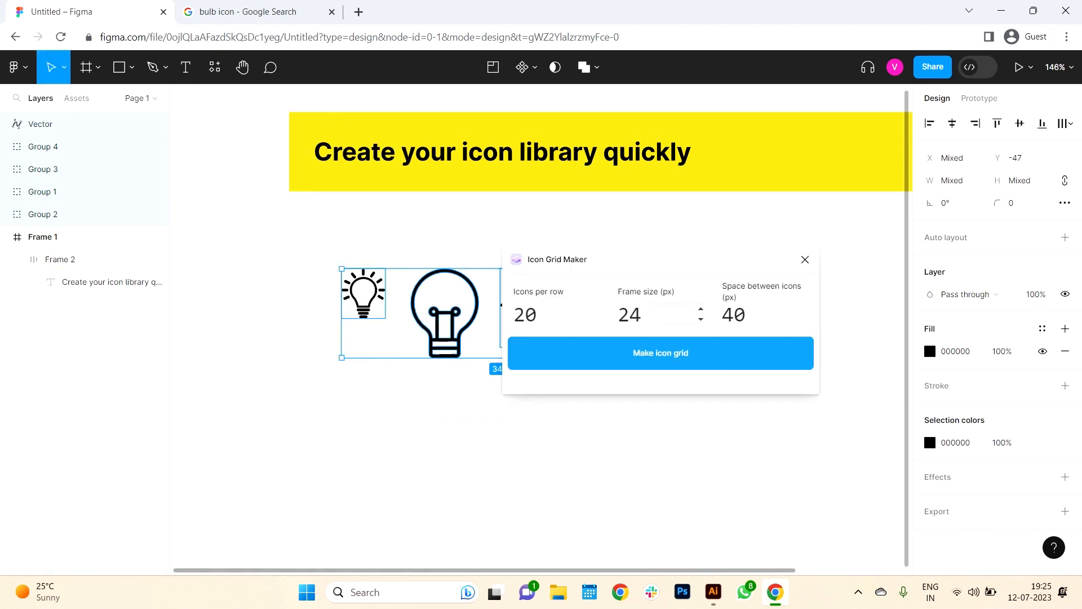
click(658, 353)
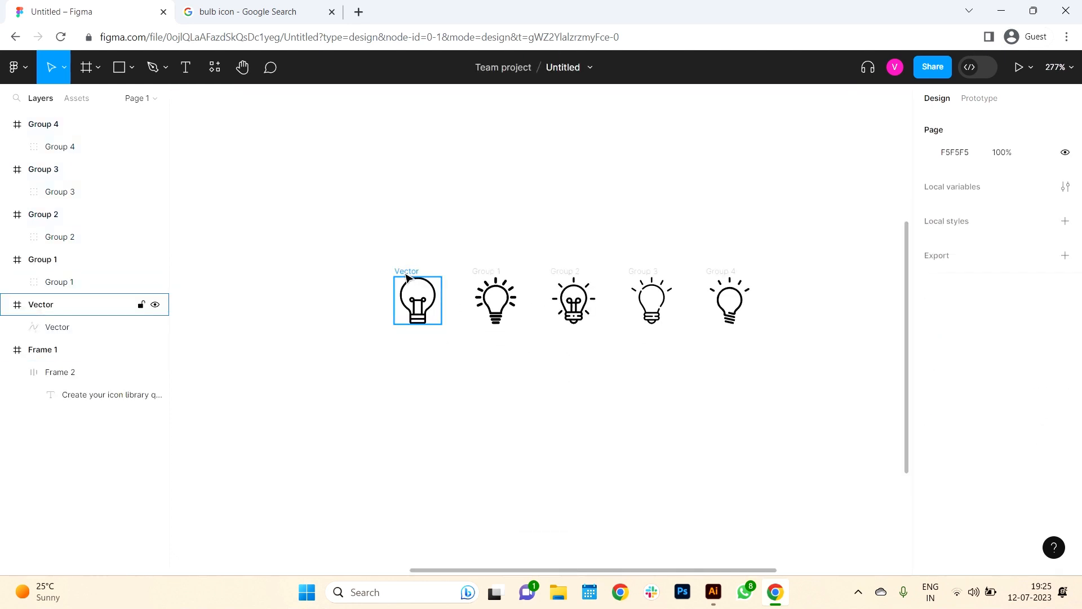
- Select all five generated icon frames on the canvas
click(604, 277)
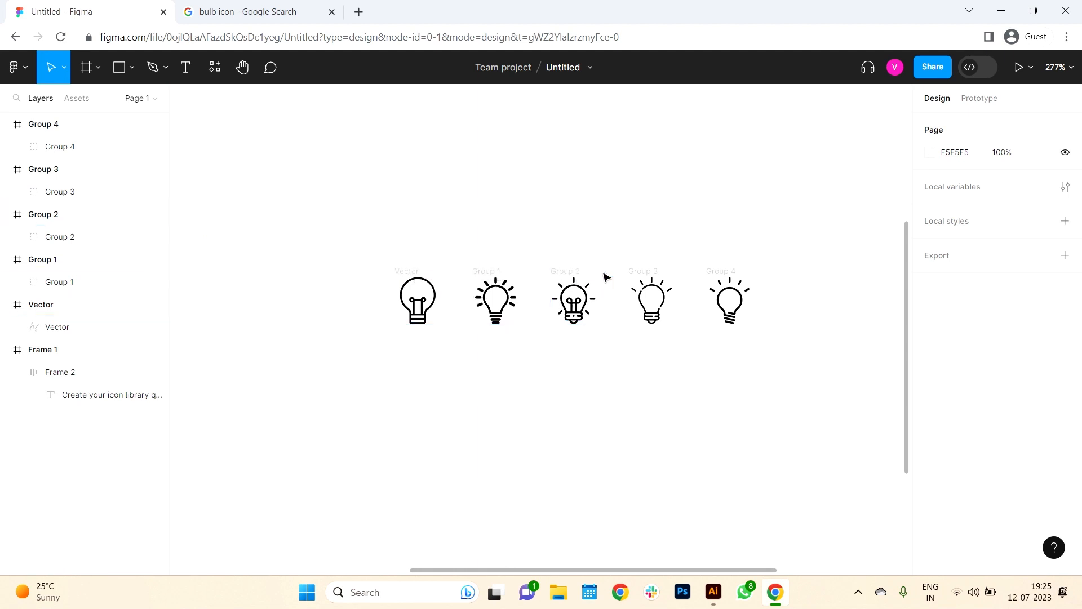
click(728, 300)
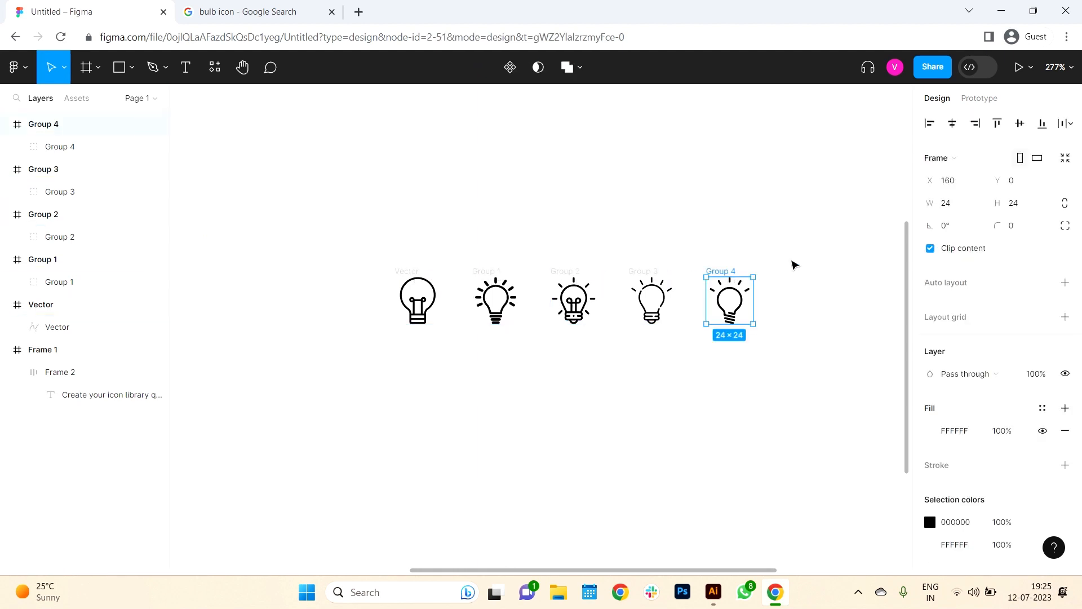
click(649, 299)
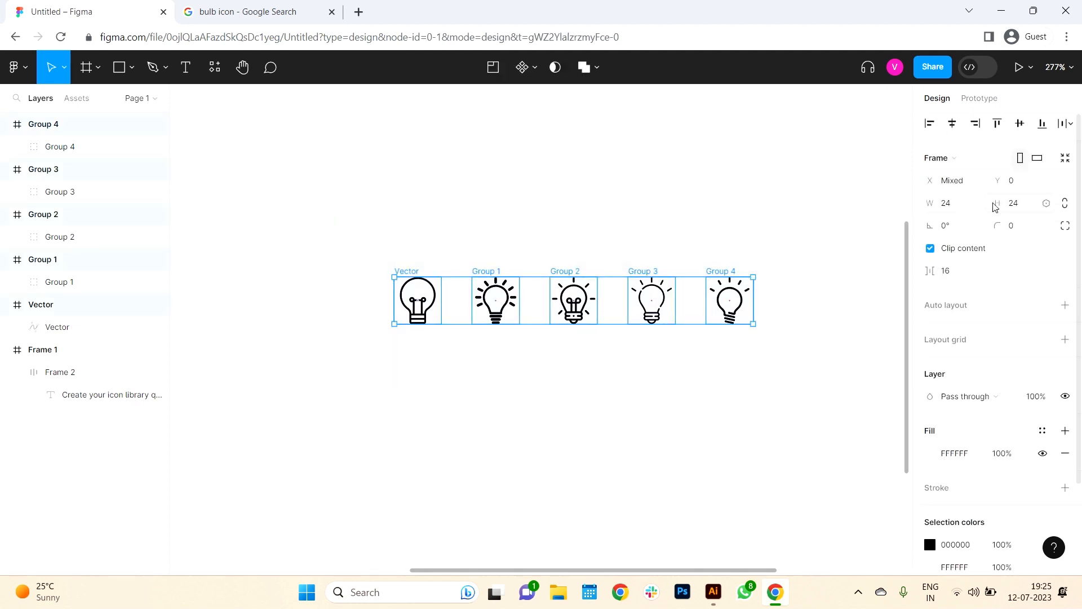
- Create a component from each bulb frame with Ctrl+Alt+K
click(417, 301)
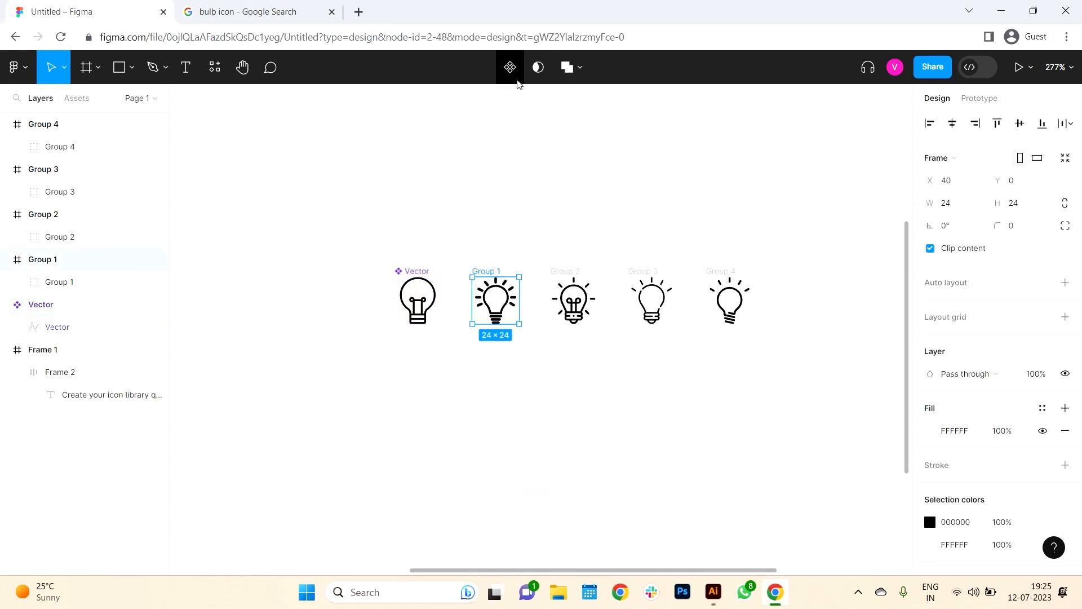
click(572, 298)
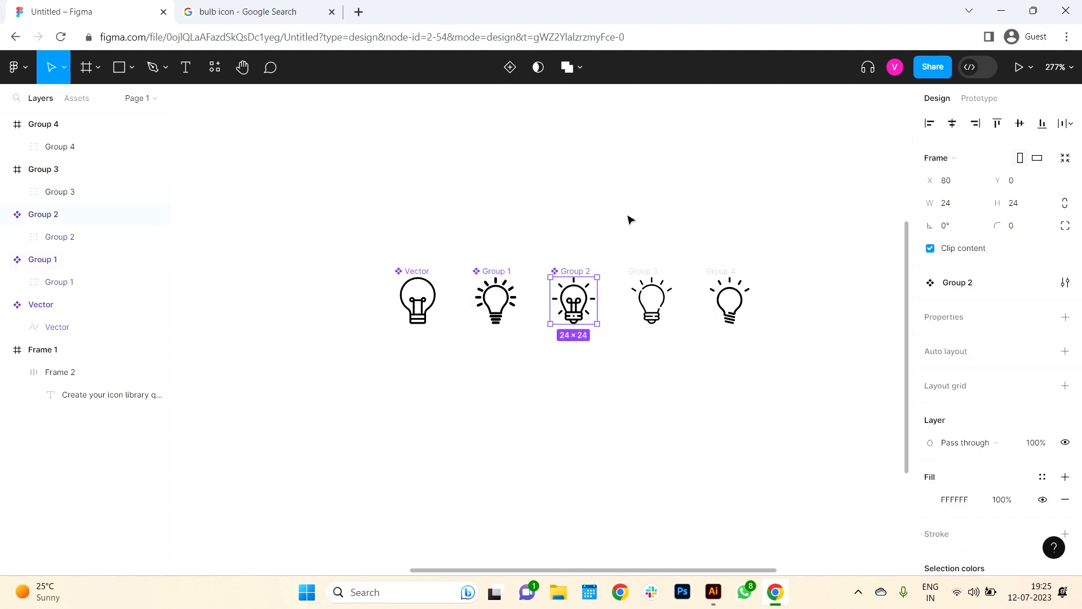
click(649, 299)
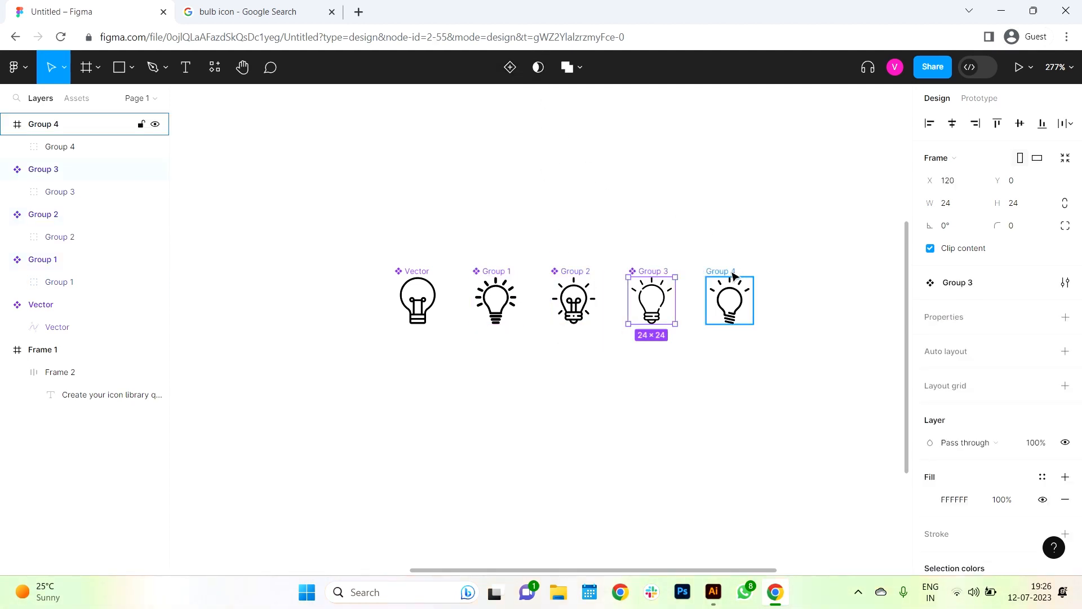
click(804, 411)
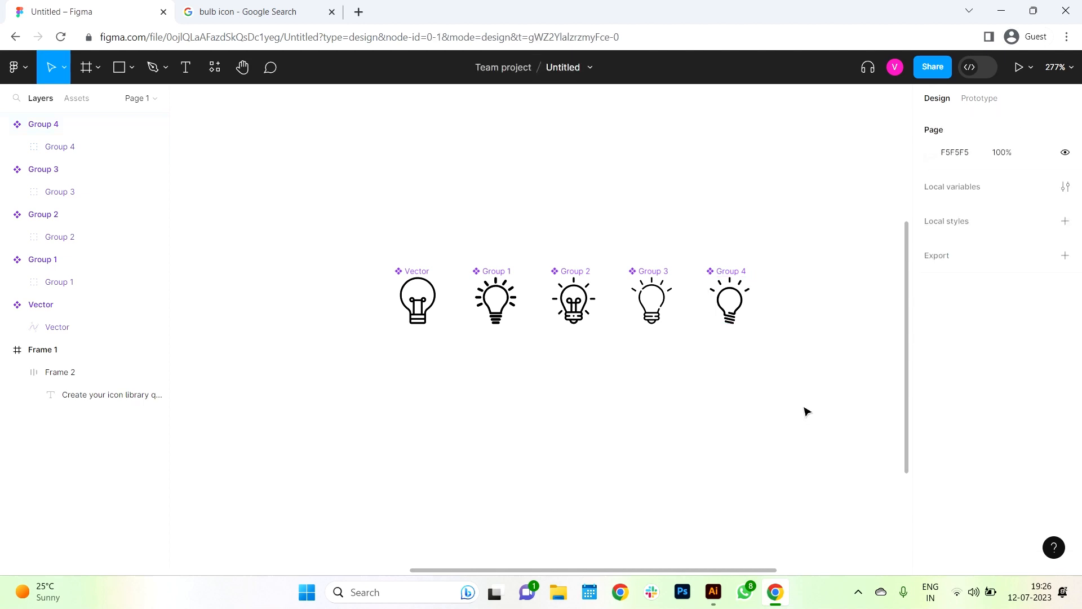
mouse_move(701, 393)
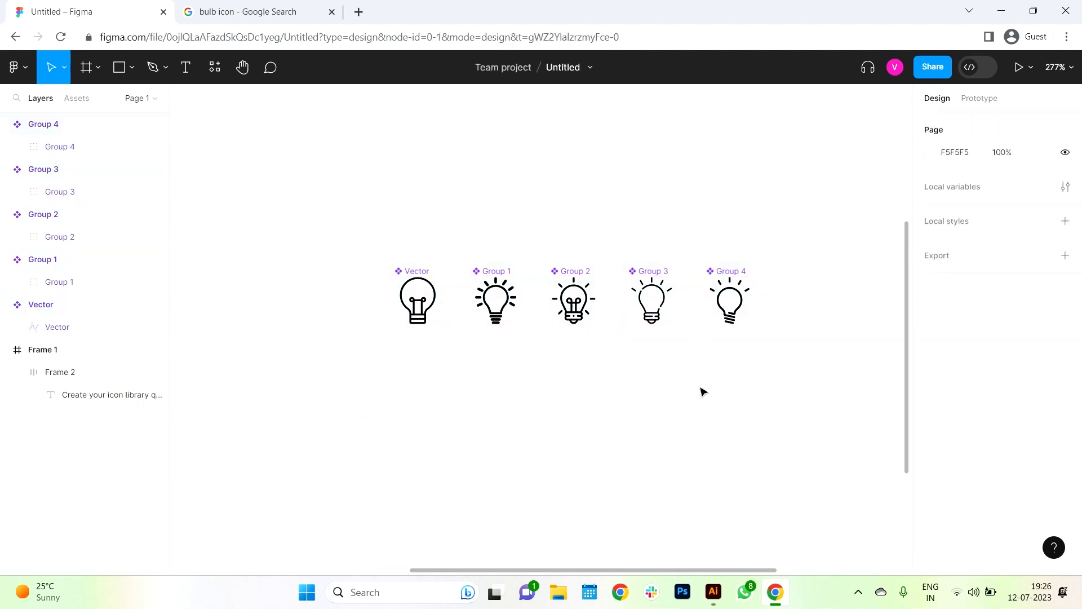
click(729, 299)
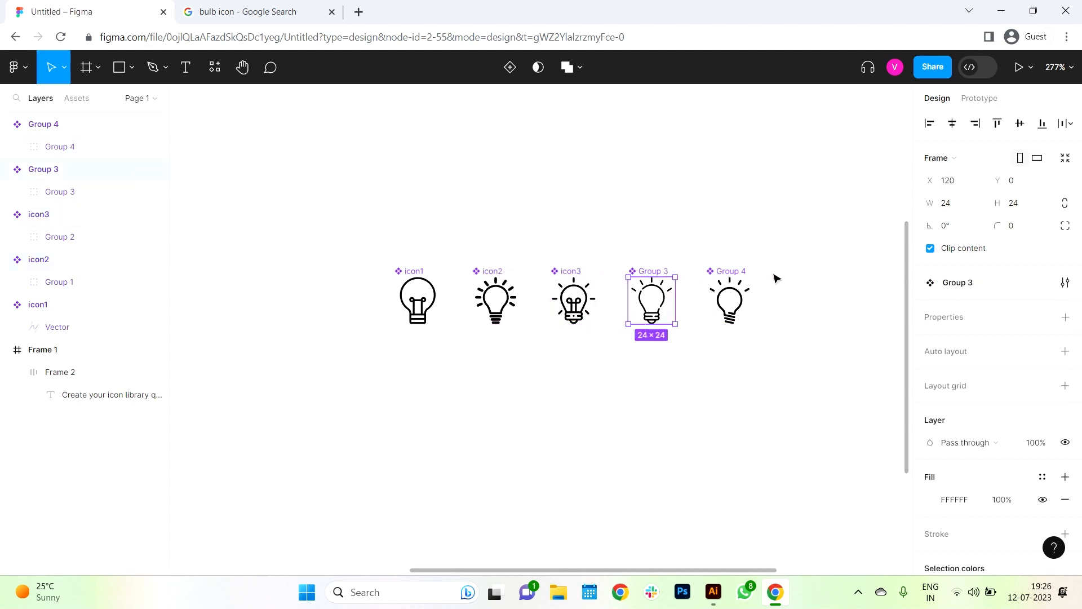
- Name the last two bulb components icon4 and icon5
text(icon4)
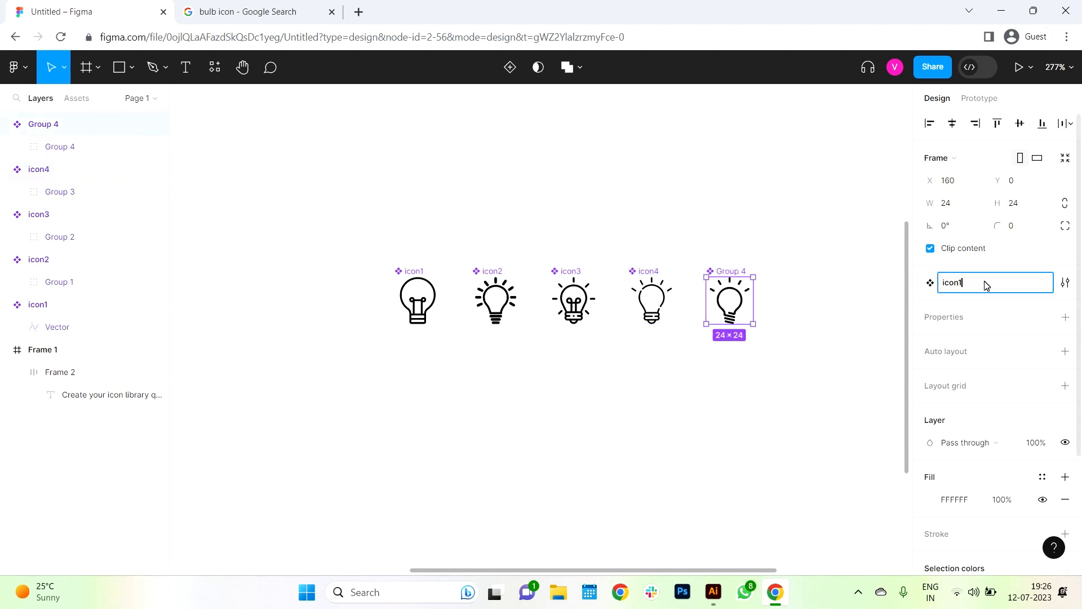
text(icon5)
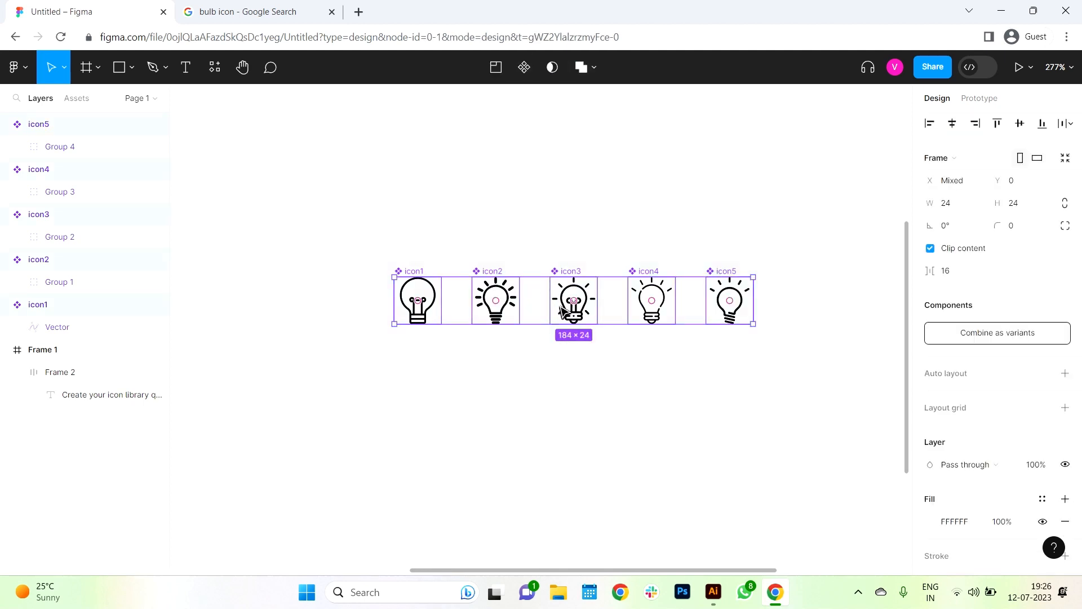
mouse_move(773, 397)
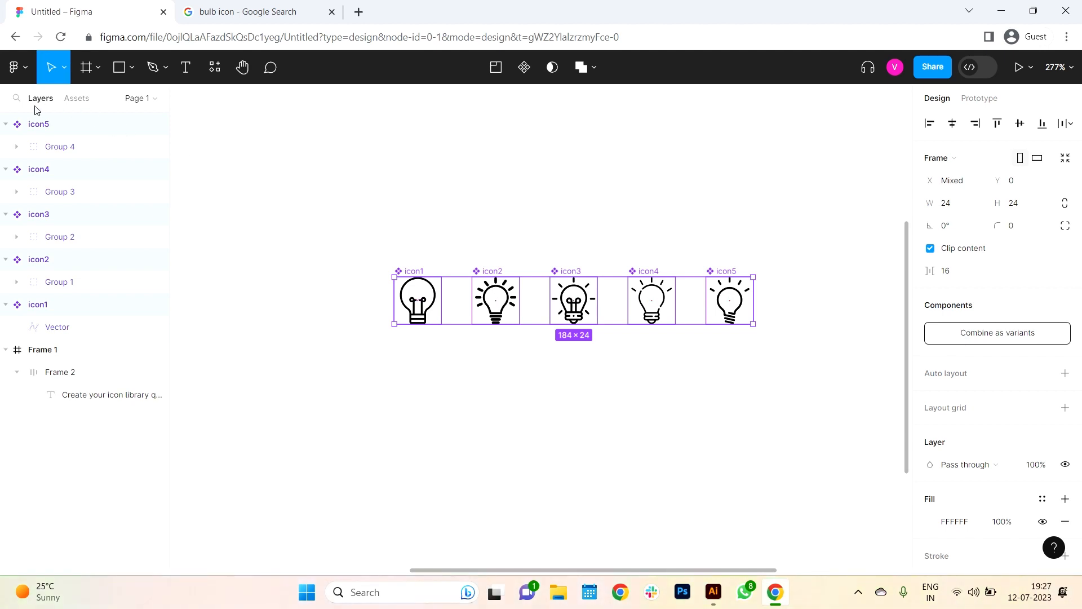
- Rename the file to Testicon from the team libraries overview
click(13, 67)
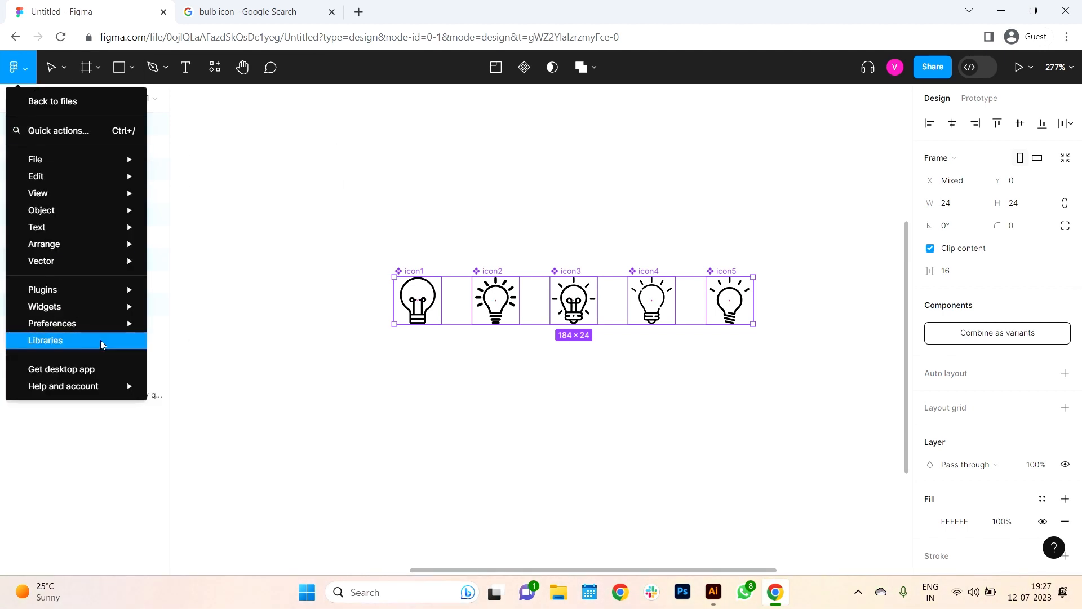
click(45, 340)
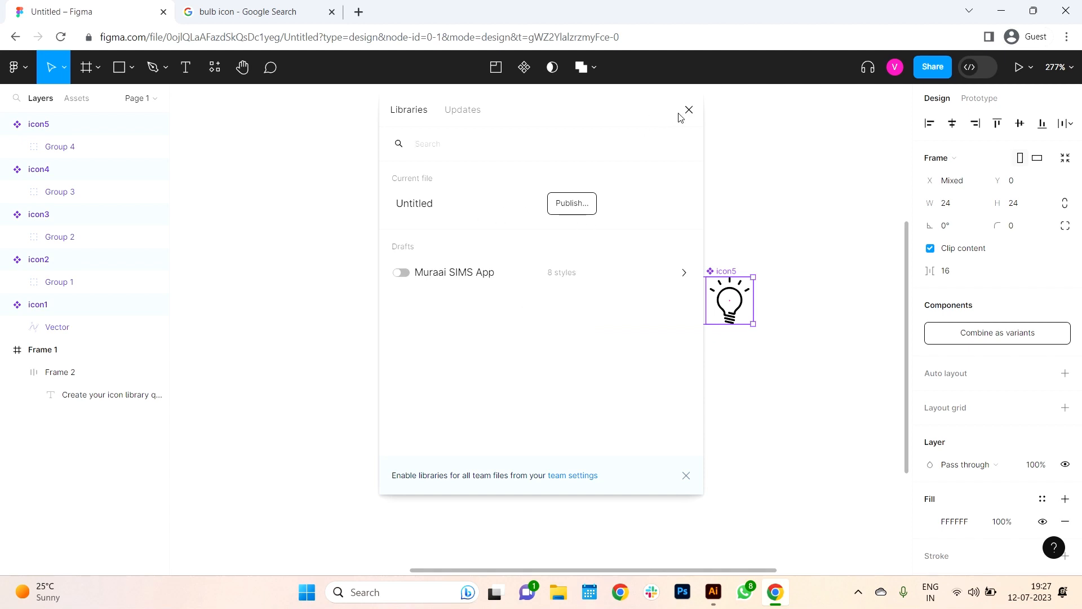
click(688, 110)
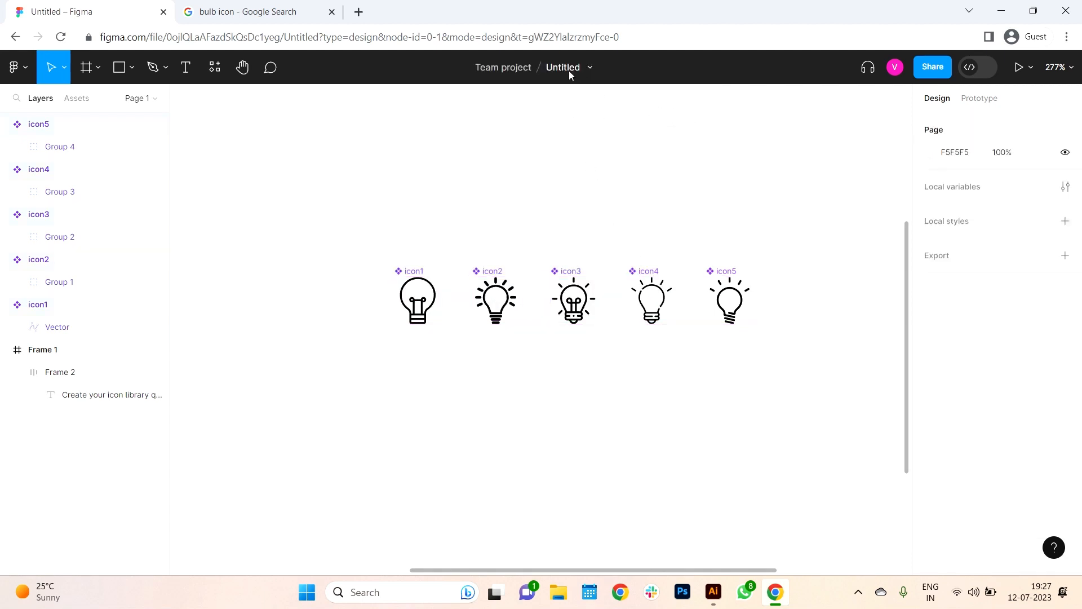
text(Testicon)
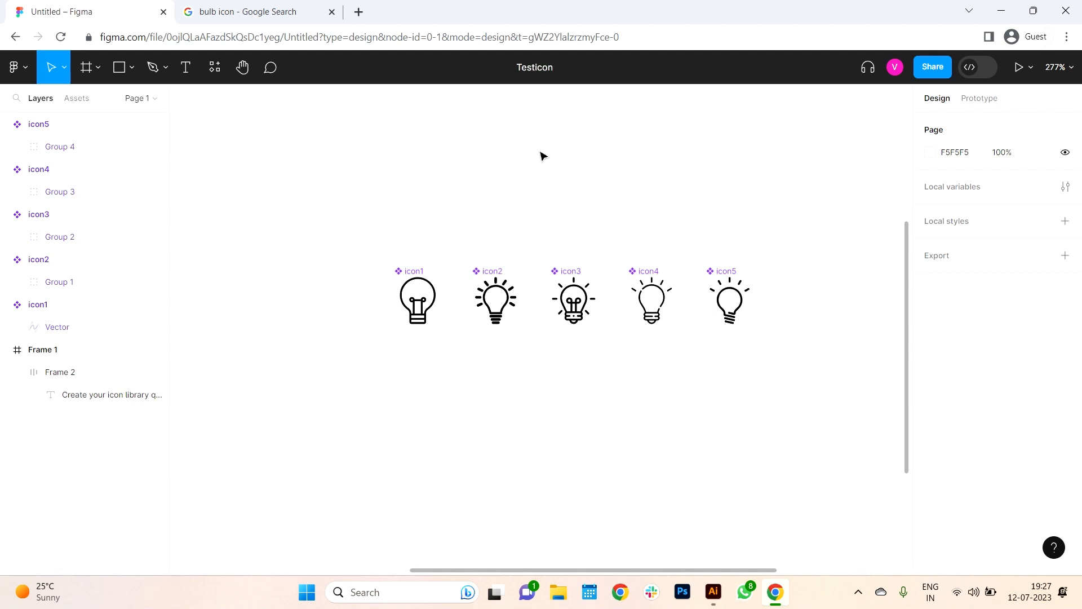
- Publish the five bulb components icon1 to icon5 as a team library
click(12, 67)
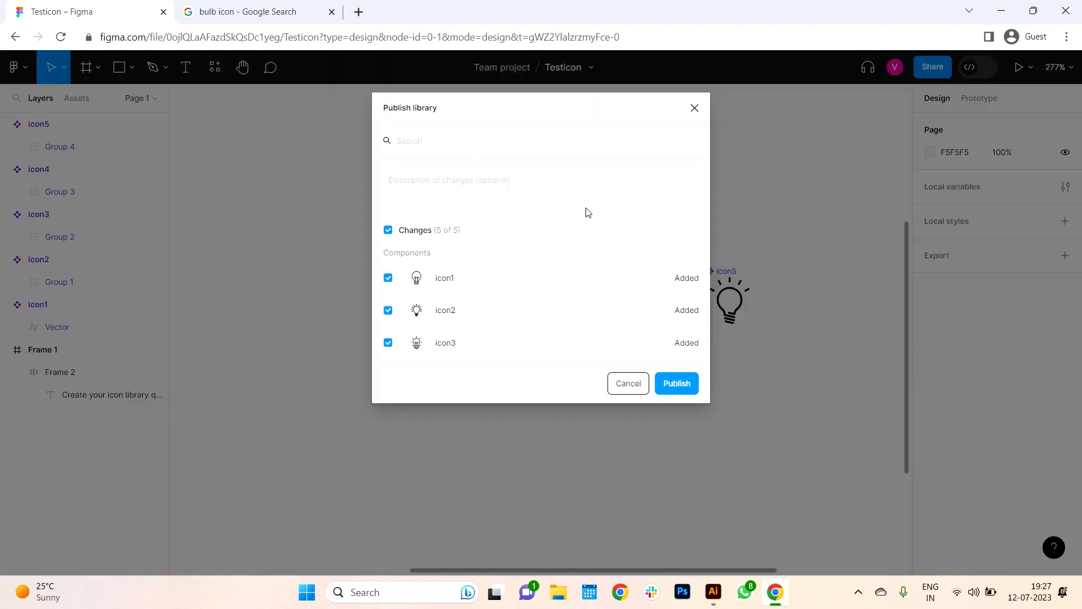
scroll(down, 3)
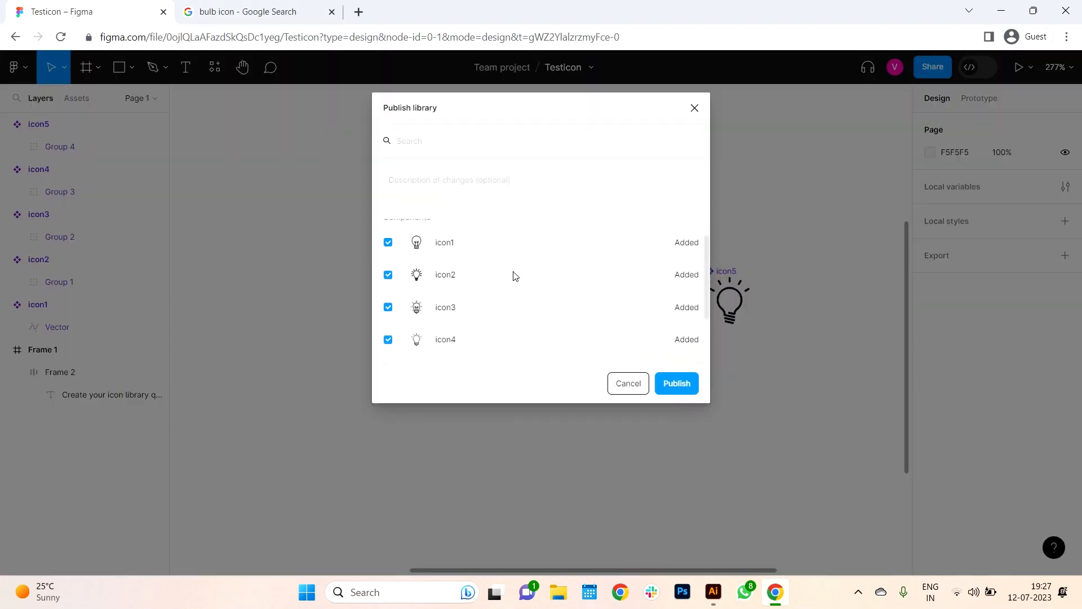
scroll(down, 3)
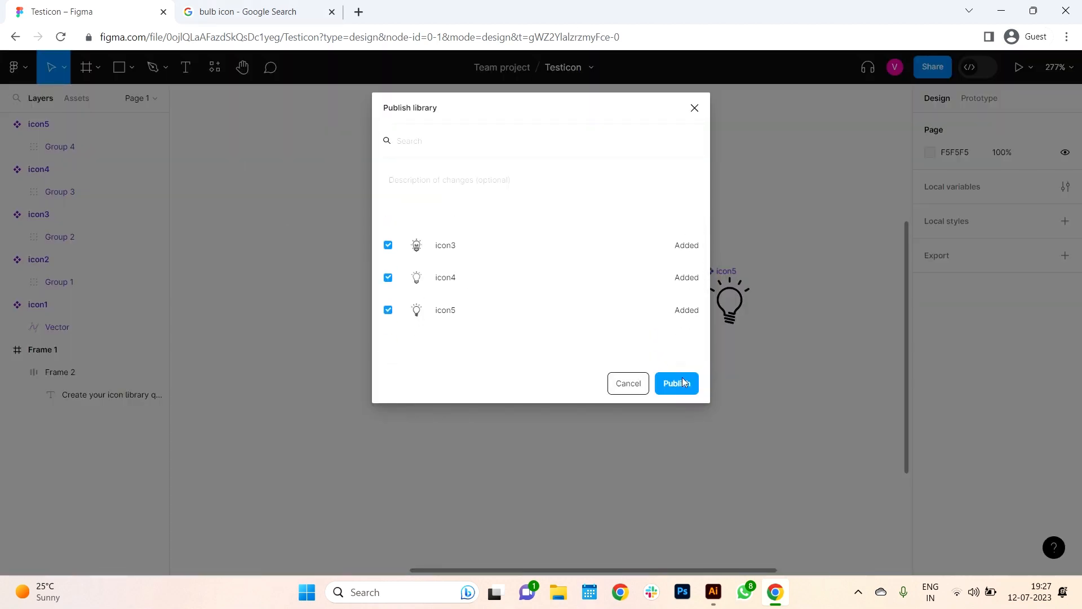
click(676, 383)
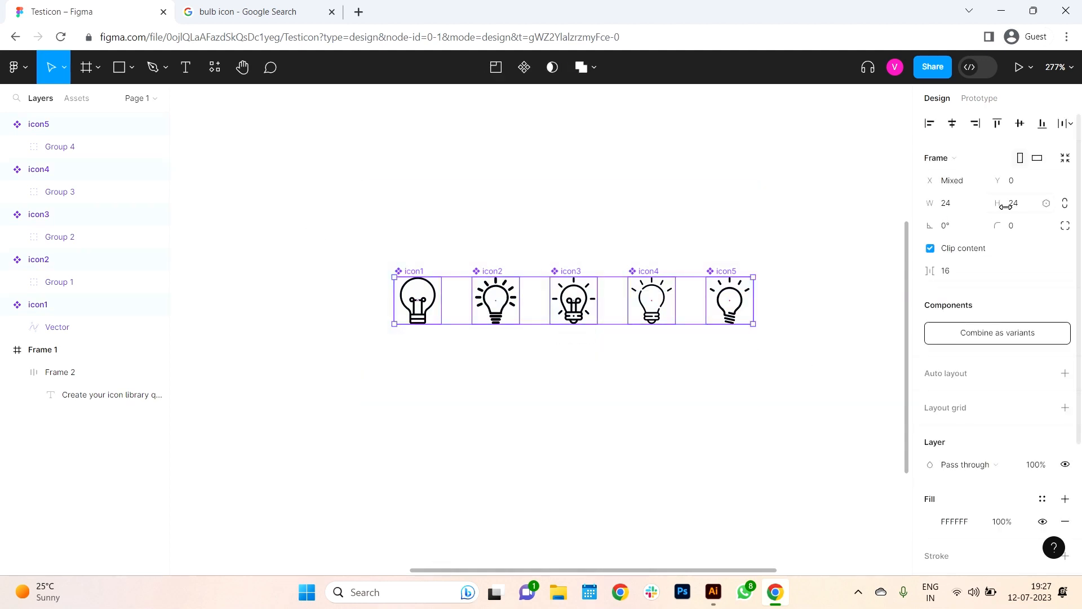
- Create the auto-layout button component pairing the Button text with a bulb icon
click(771, 433)
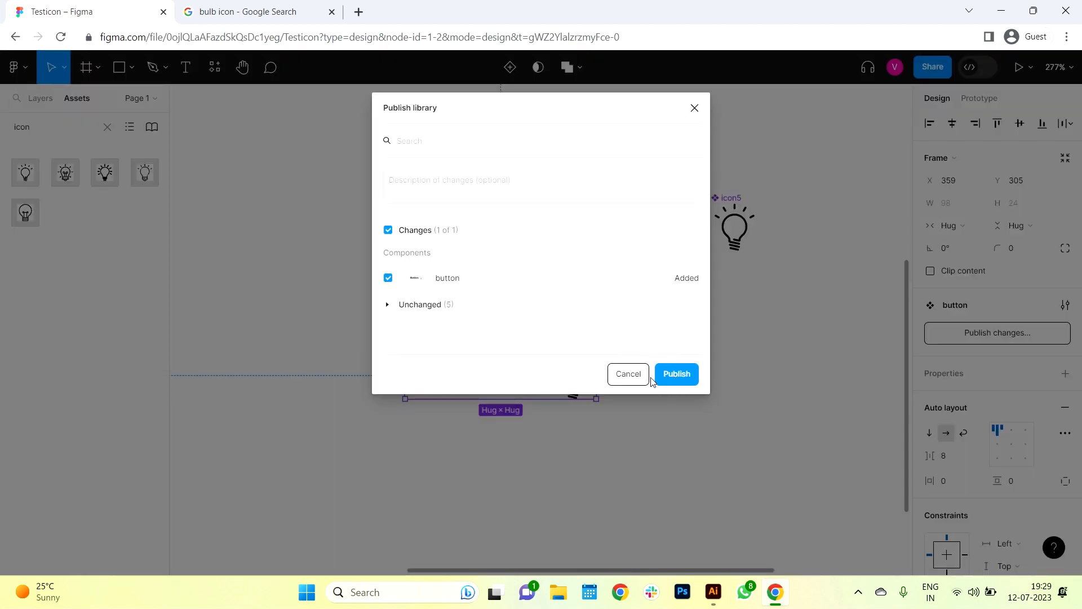
- Publish the button and give its bulb an Instance swap property with the bulb icons as preferred values
click(627, 373)
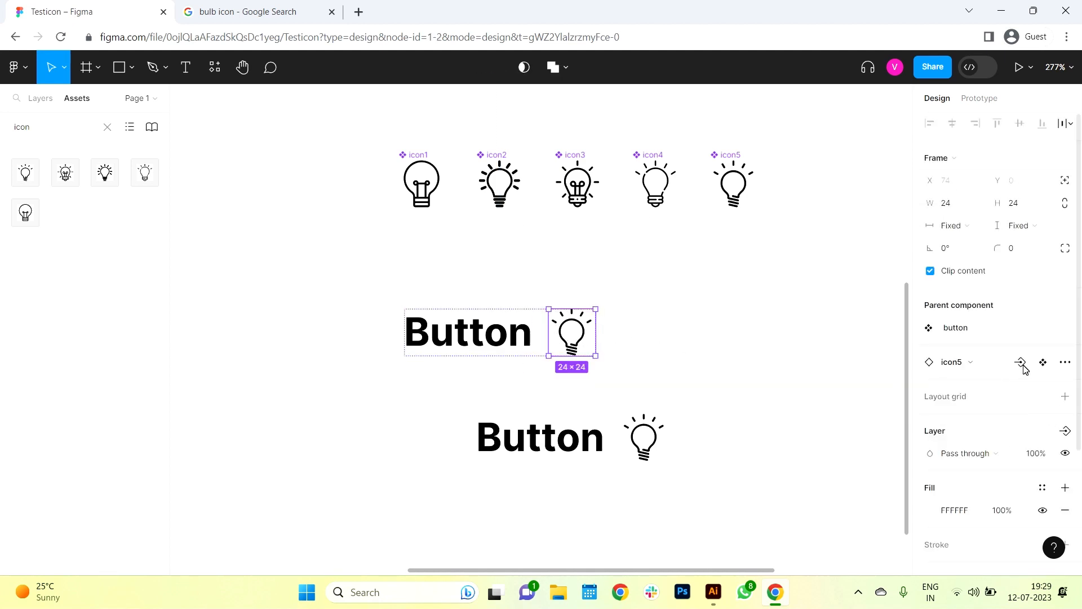
click(1019, 362)
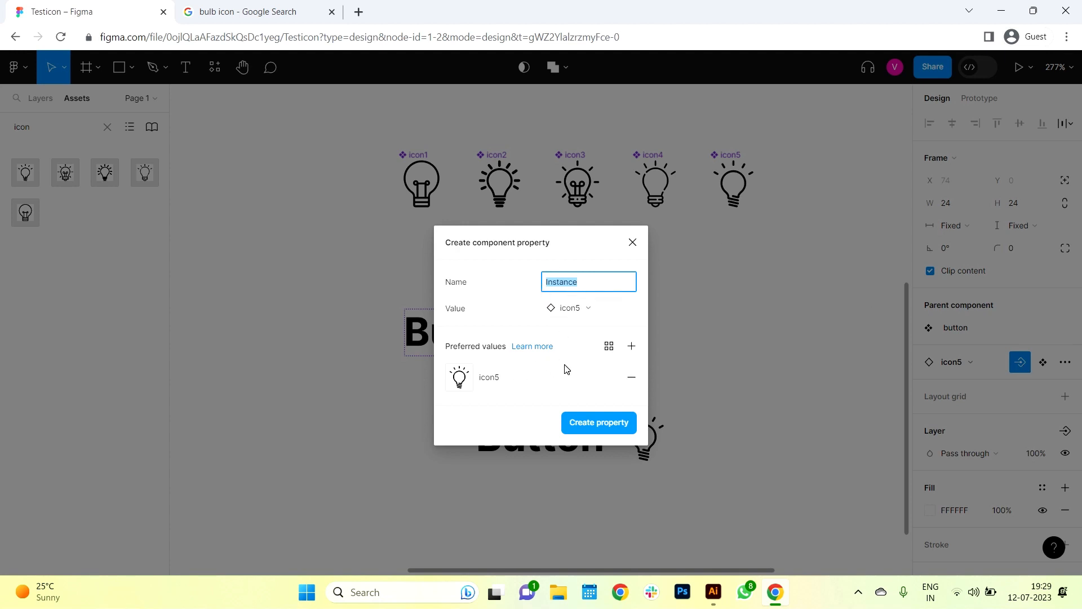
mouse_move(586, 372)
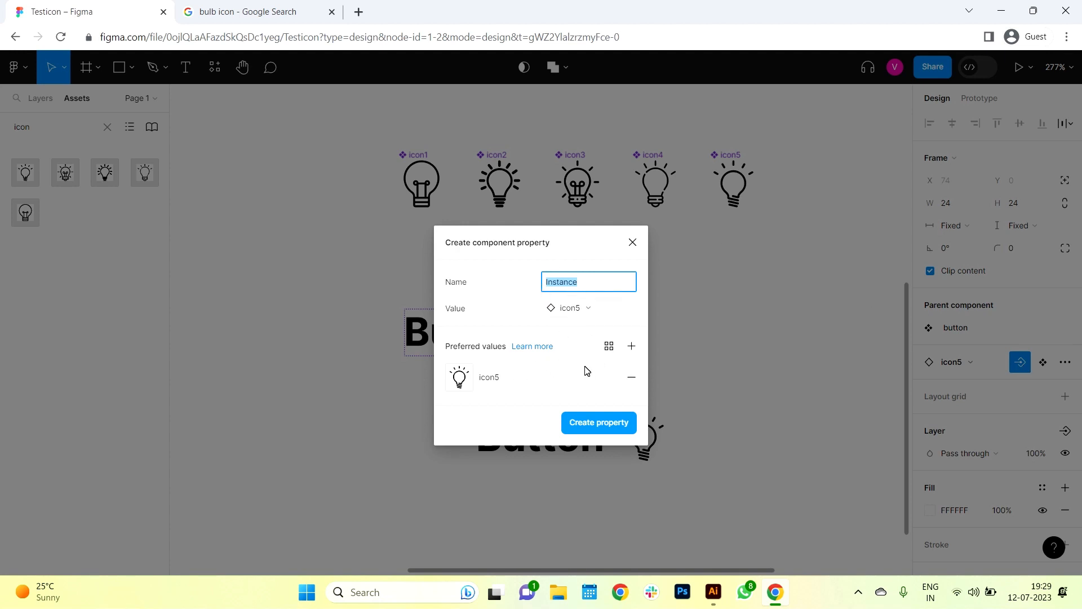
click(568, 308)
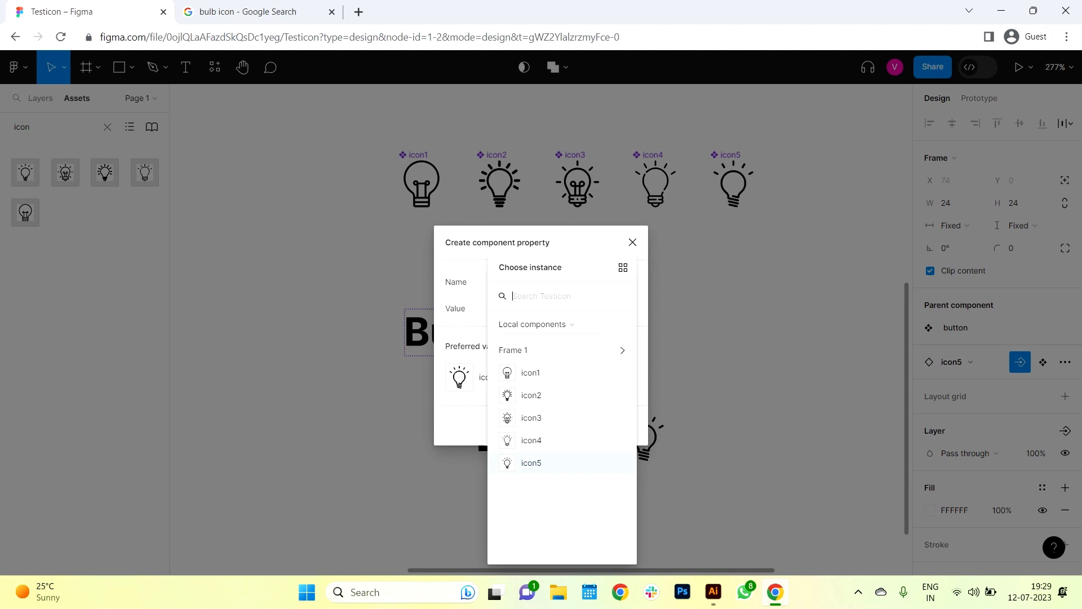
click(531, 462)
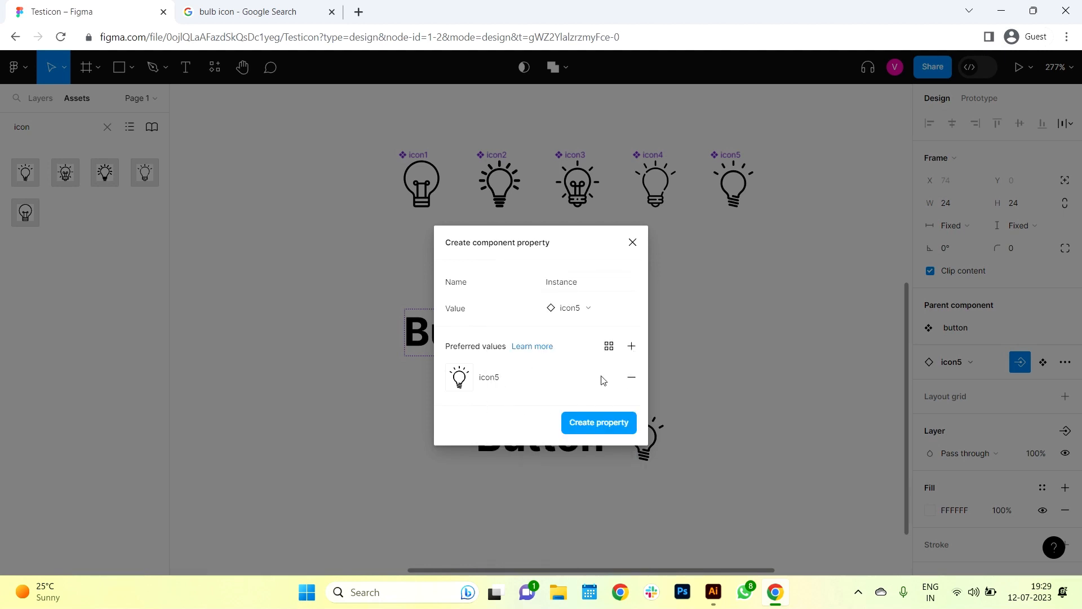
click(629, 345)
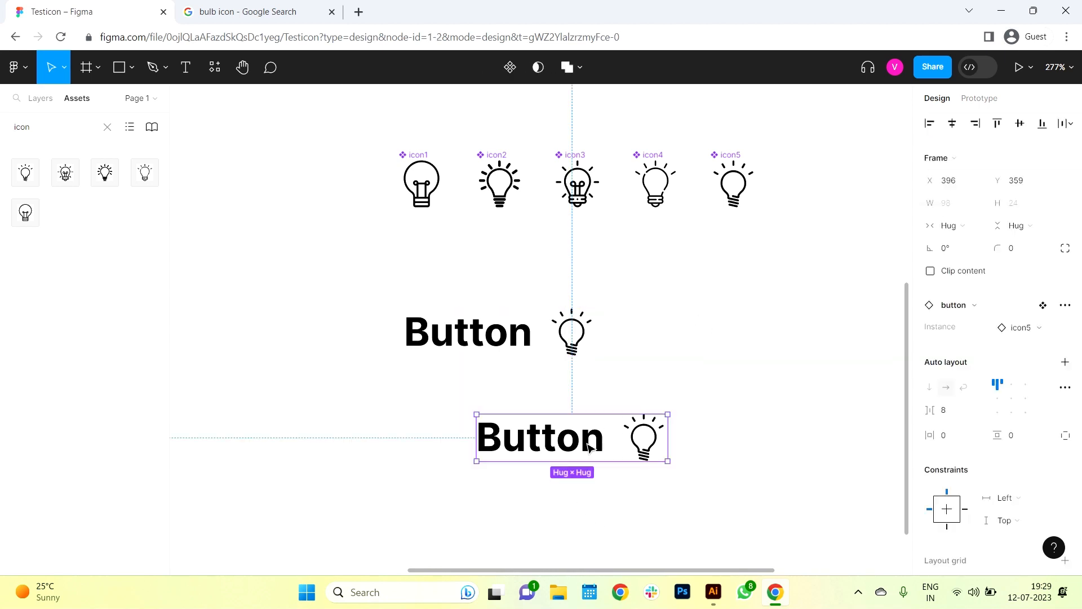
mouse_move(682, 456)
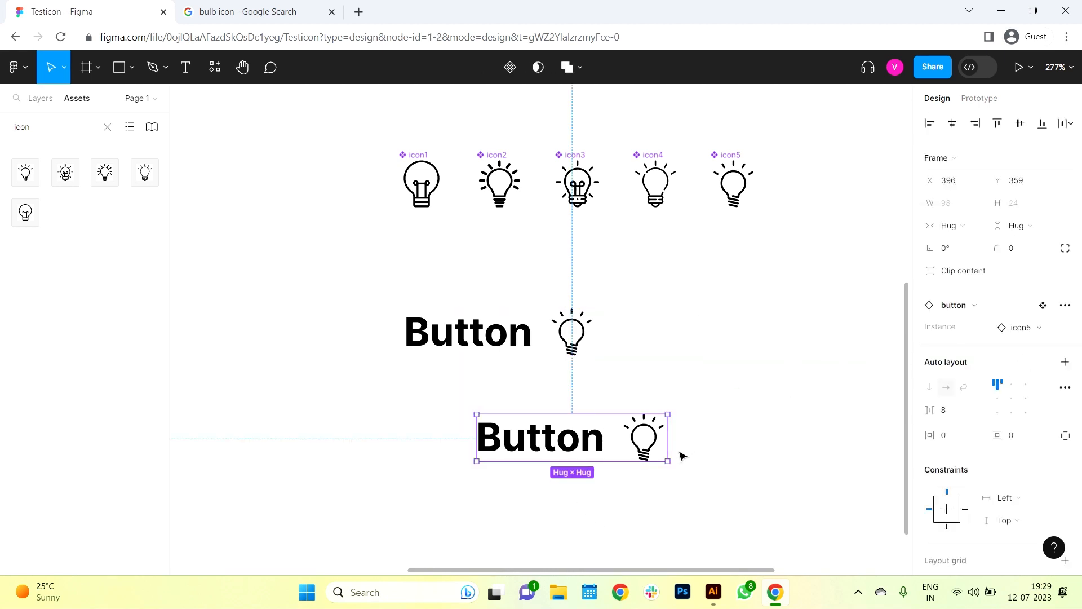
- Choose icon4 in the Instance property of the placed button instance
click(1021, 327)
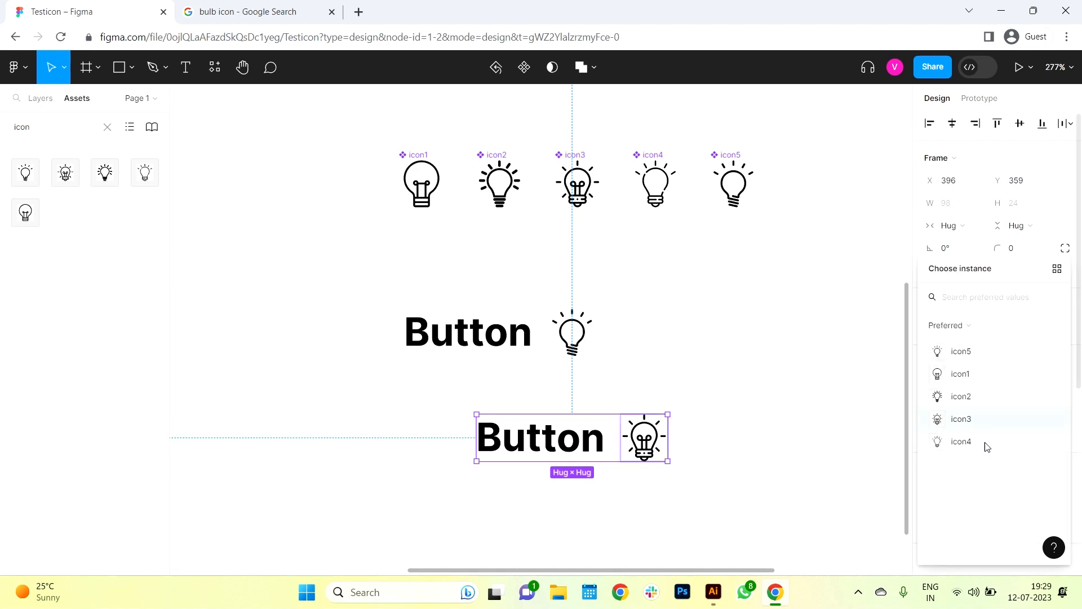
click(961, 441)
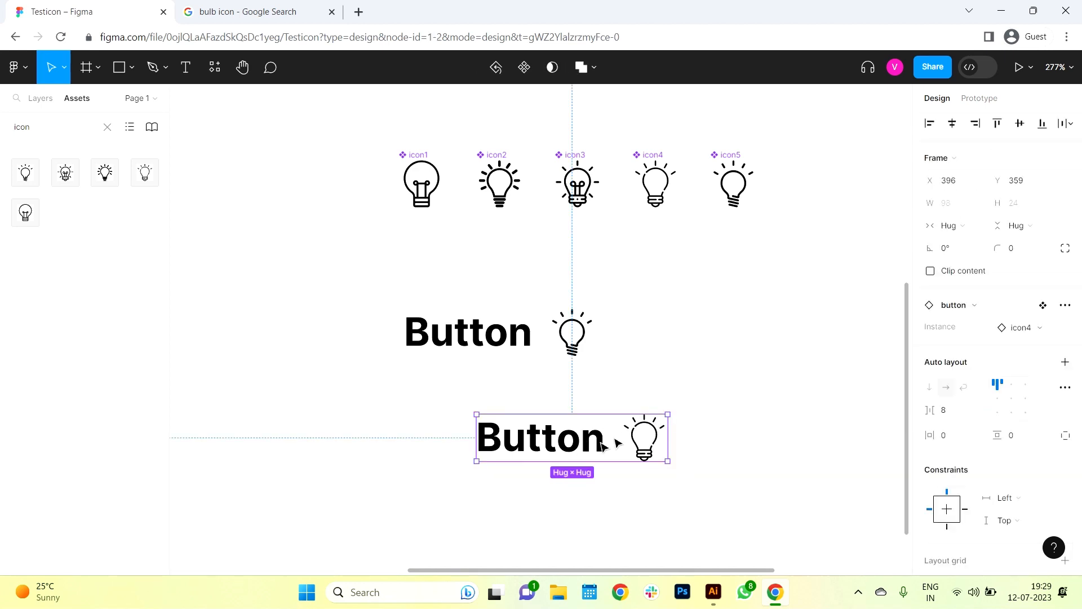